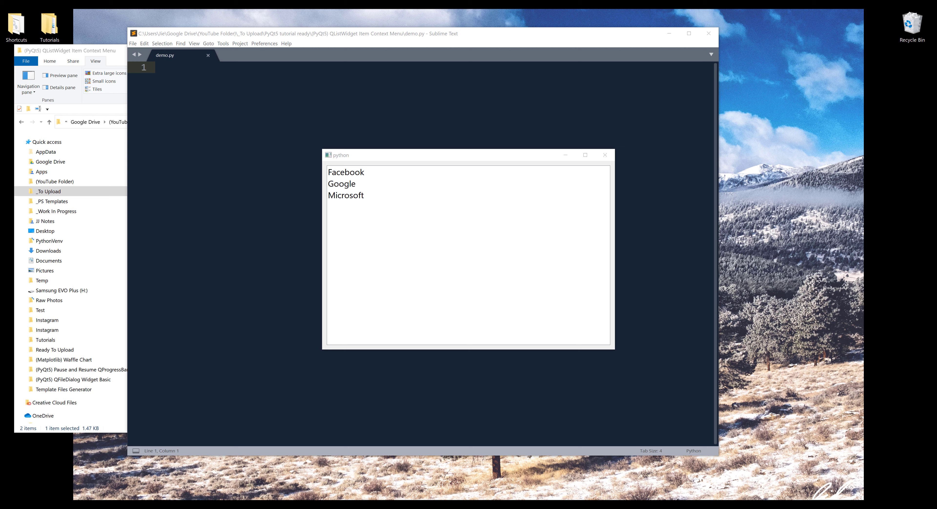
- Select the Facebook item and bring up its Action 1–3 context menu in the demo
click(346, 172)
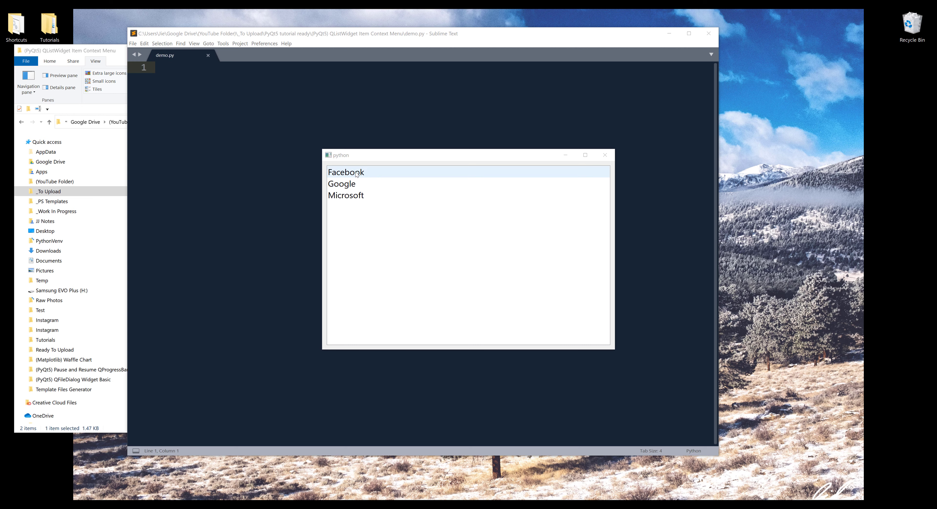
right_click(346, 172)
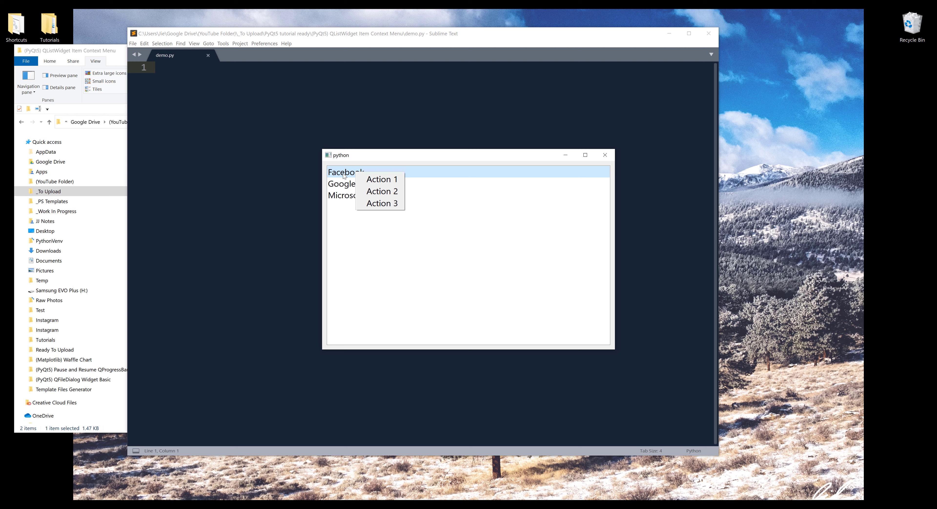
mouse_move(381, 184)
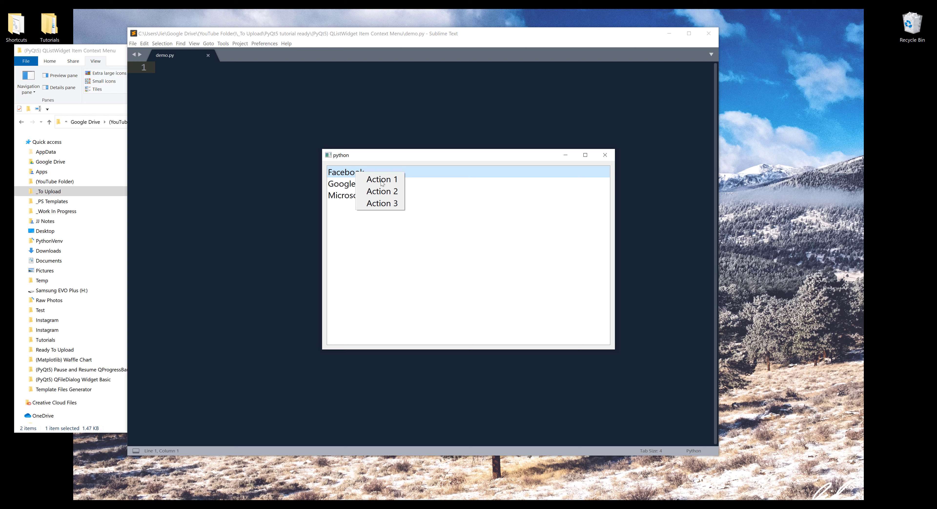
mouse_move(381, 203)
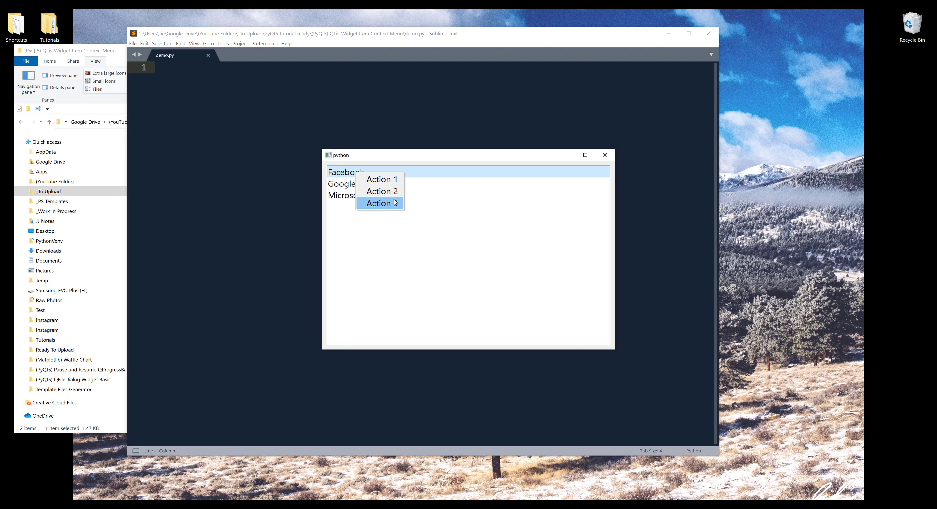
mouse_move(381, 179)
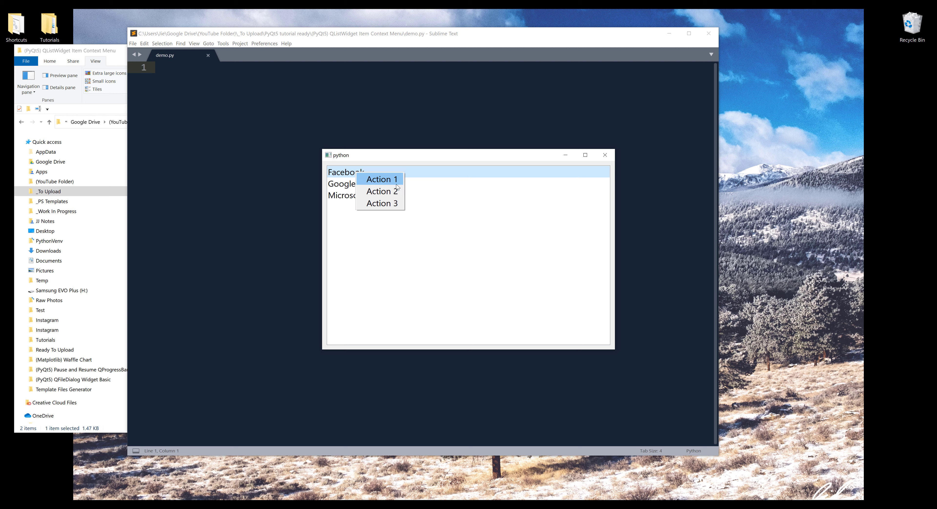
mouse_move(384, 179)
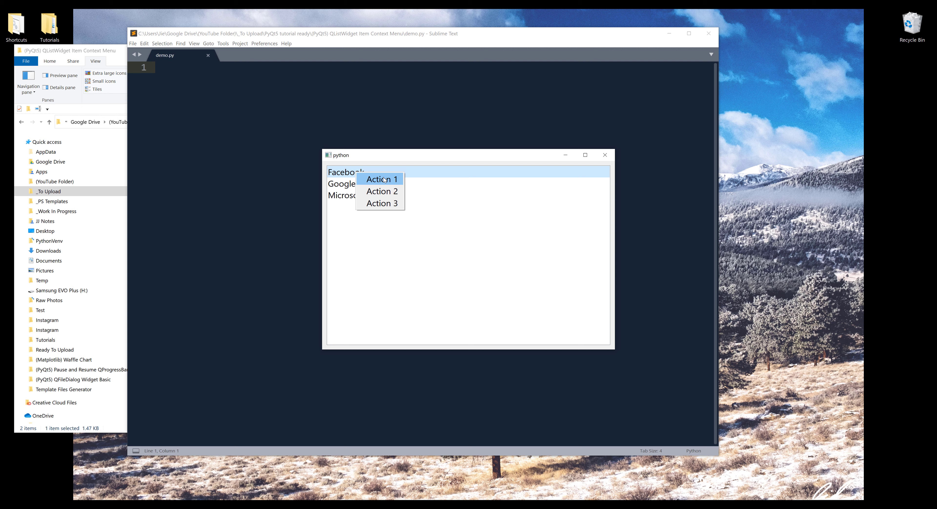
mouse_move(482, 190)
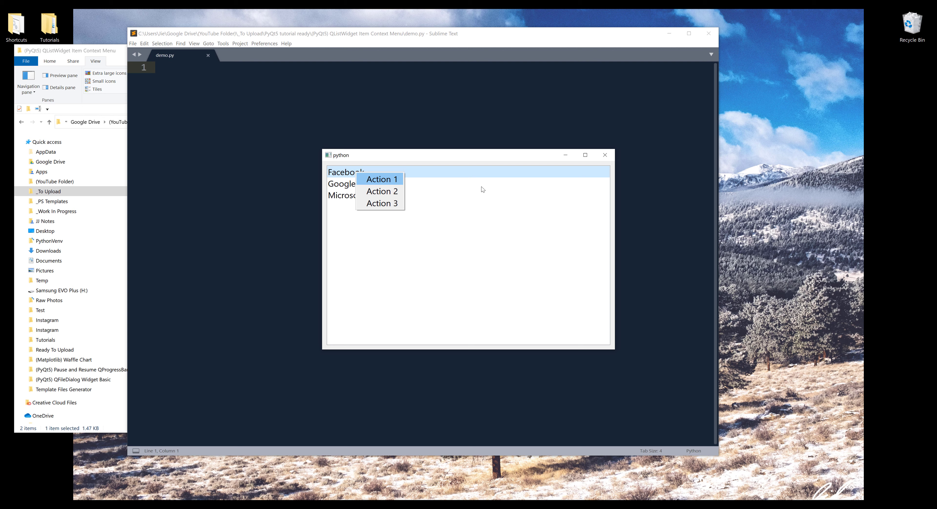
mouse_move(607, 159)
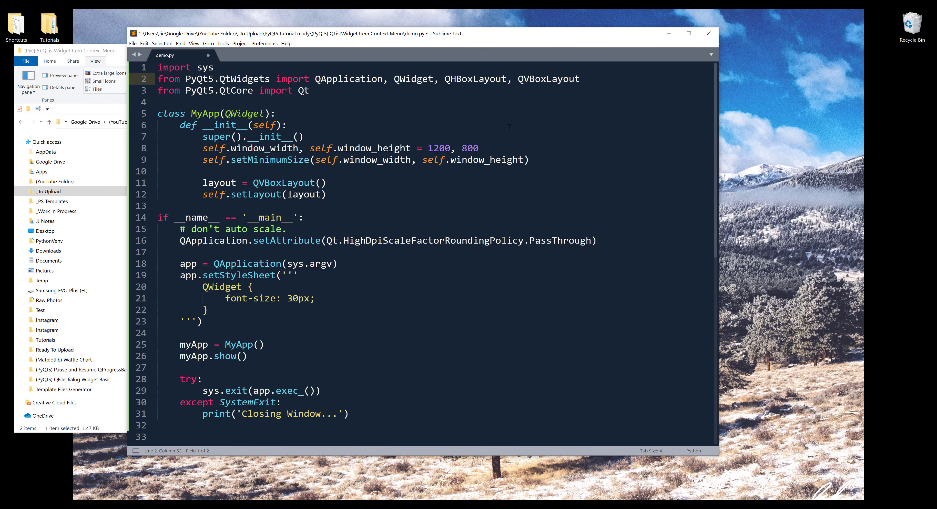
- Import QMenu and QListWidget in place of QHBoxLayout, and QEvent instead of Qt from QtCore
text(QMenu, Q)
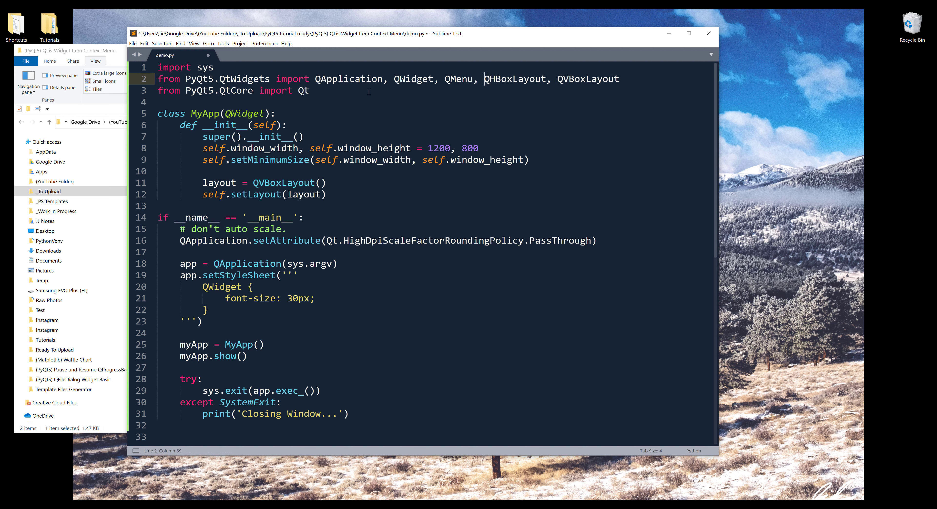
mouse_move(318, 78)
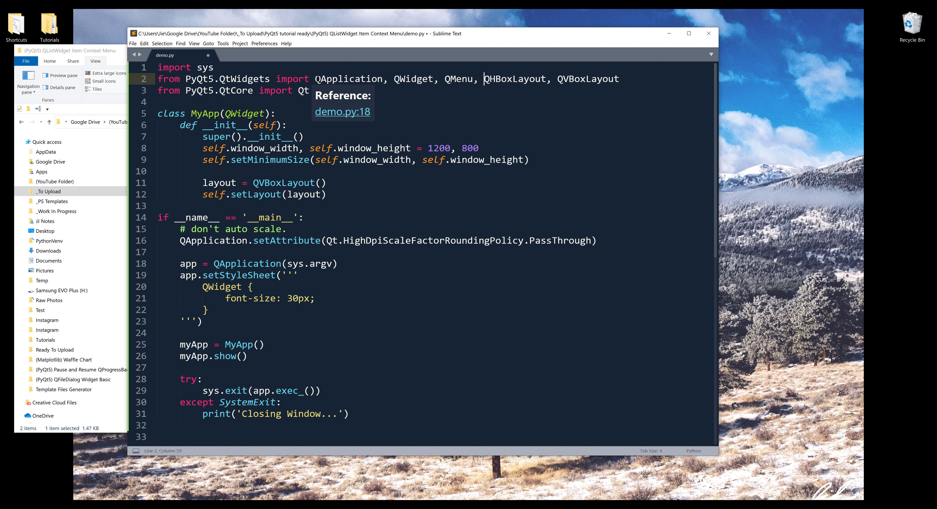
mouse_move(484, 82)
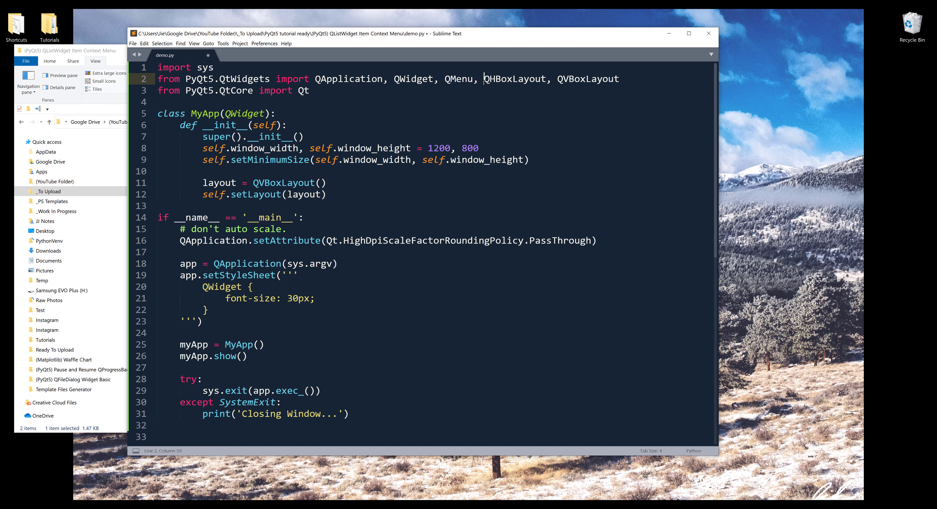
text(QListWidget,)
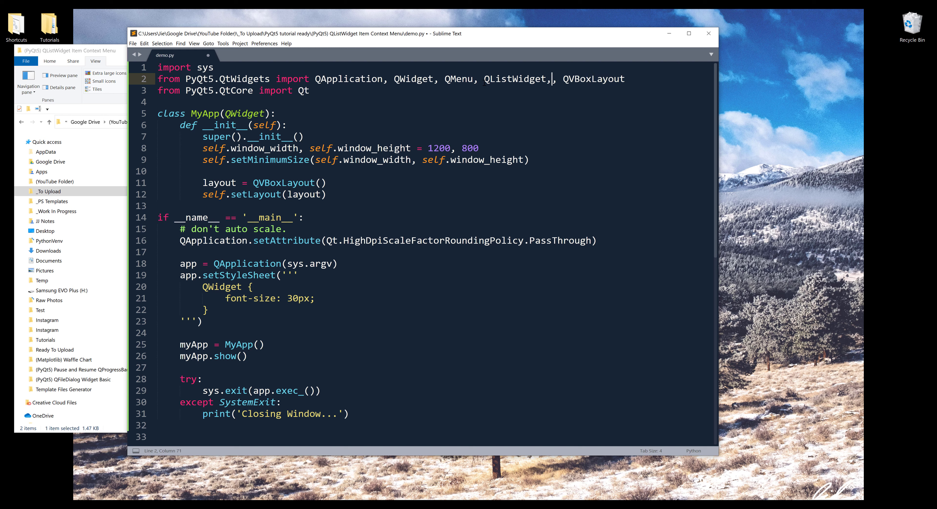
key(Backspace)
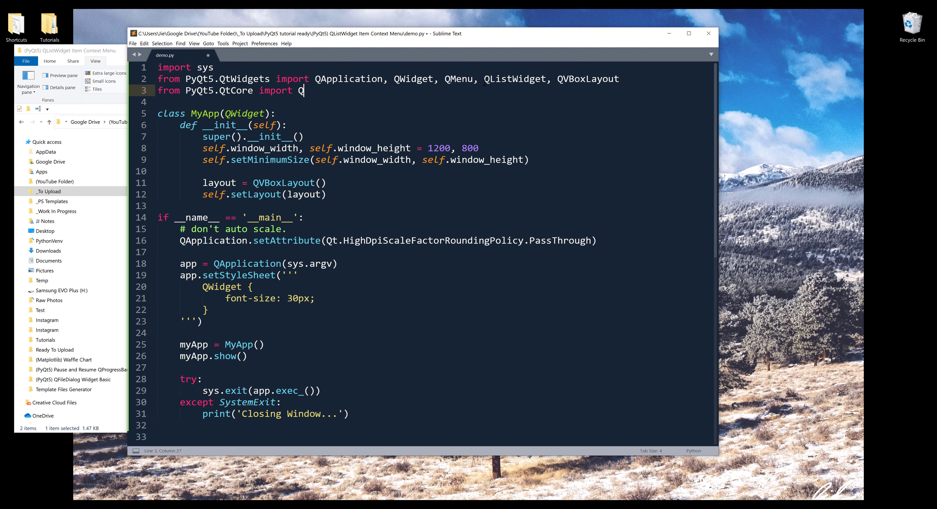
text(Event)
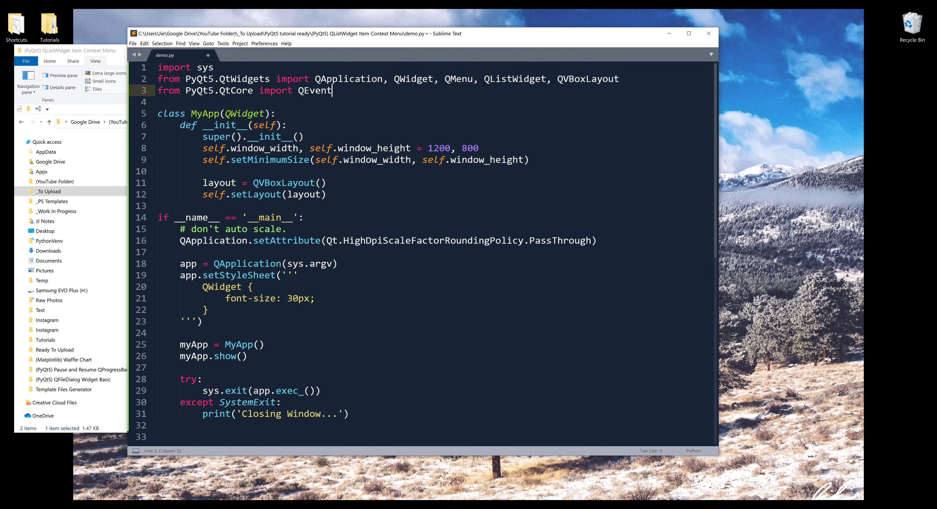
click(687, 34)
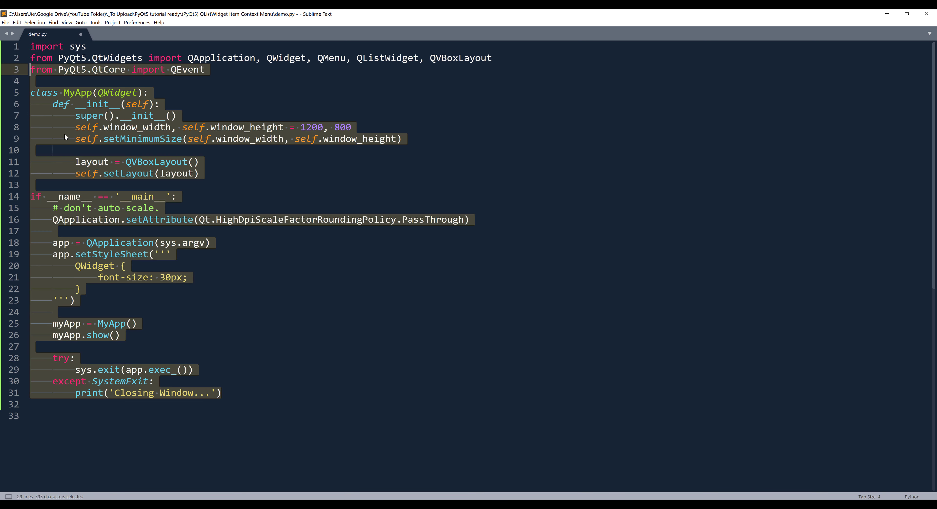
- Create self.listWidget = QListWidget() in the constructor below the layout setup
click(402, 138)
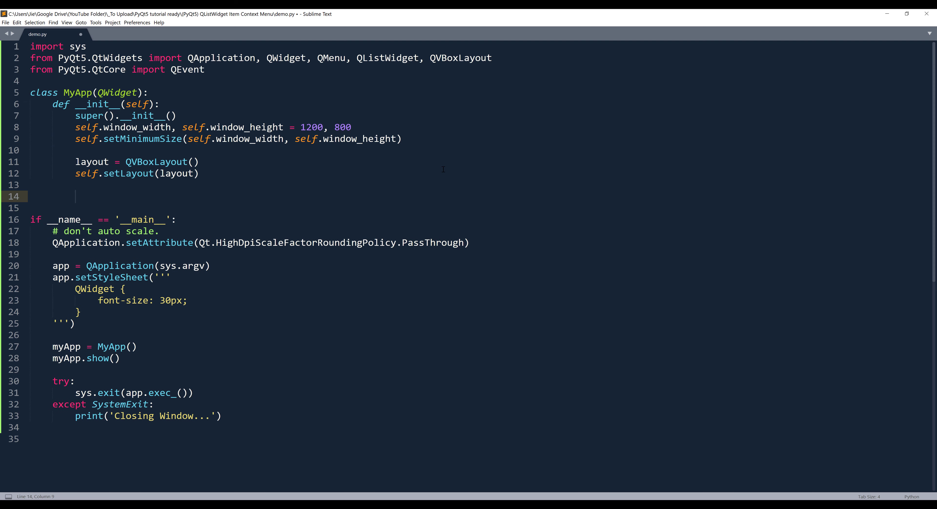
text(self.lis)
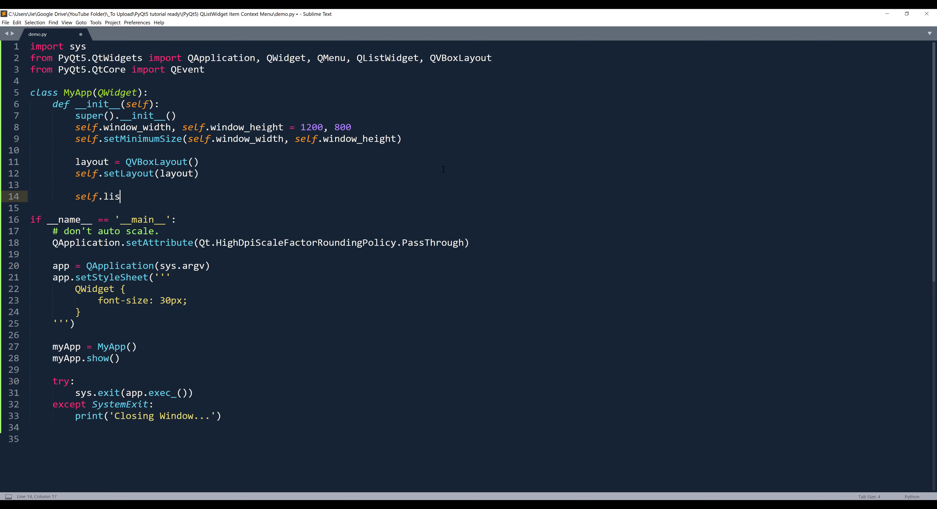
text(tWidget)
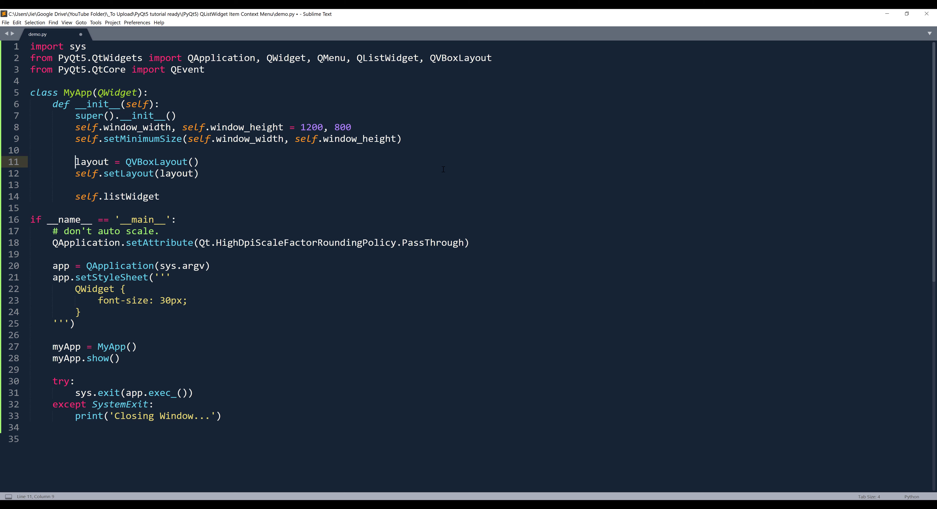
text(=)
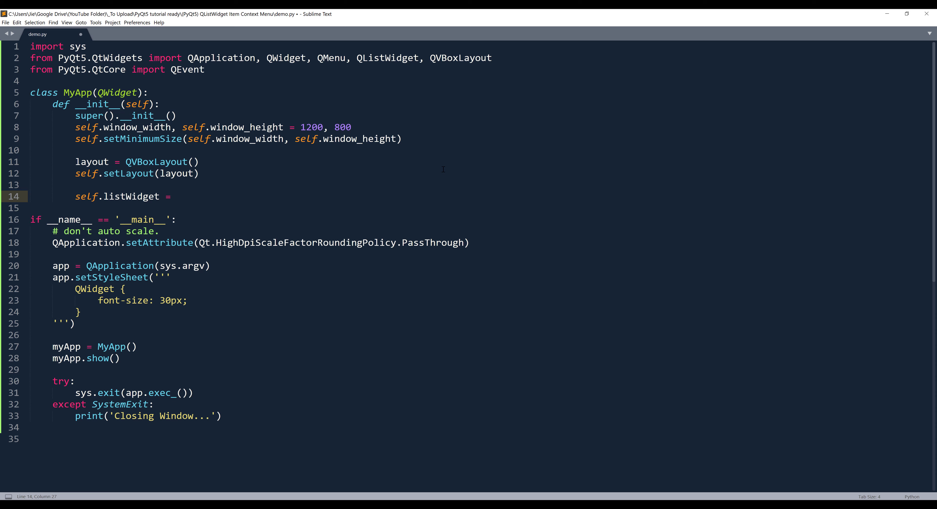
text(QListWidget()
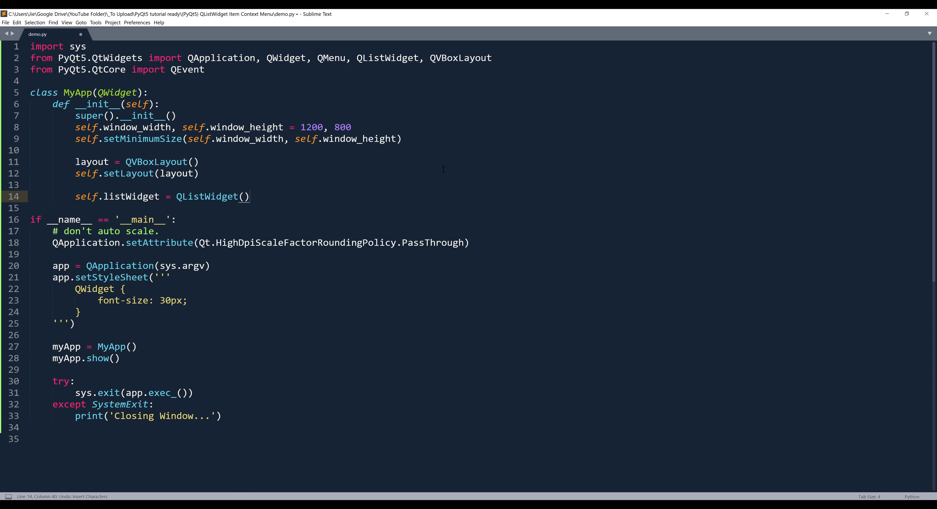
- Fill the list with addItems(('Facebook', 'Microsoft', 'Google'))
text(self.)
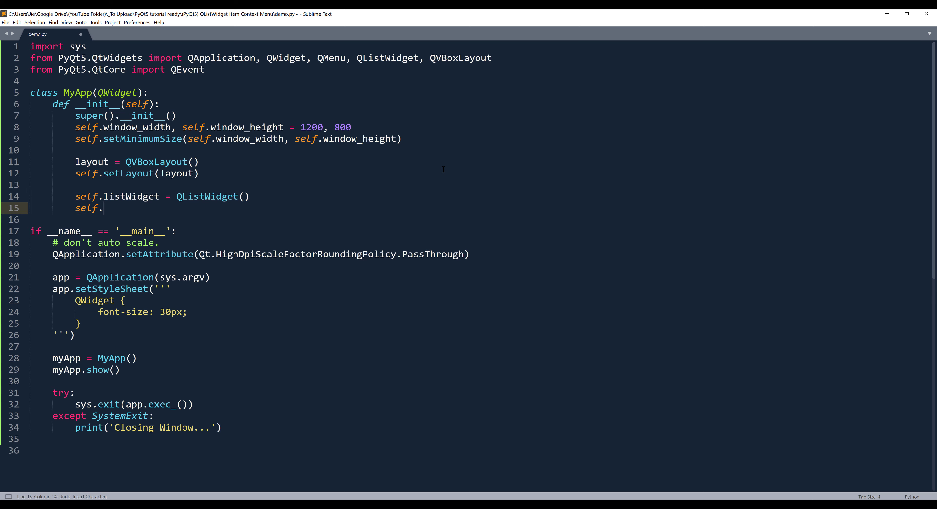
text(listWidget.add)
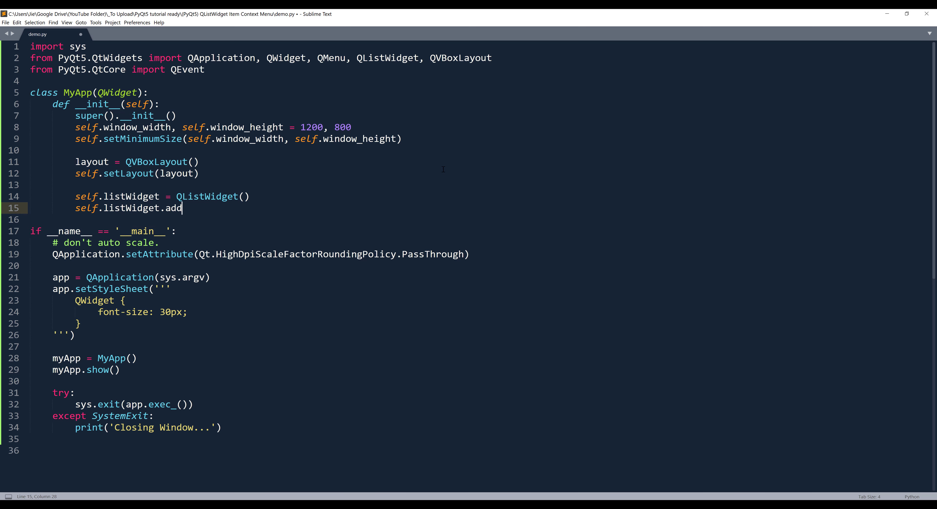
text(Items())
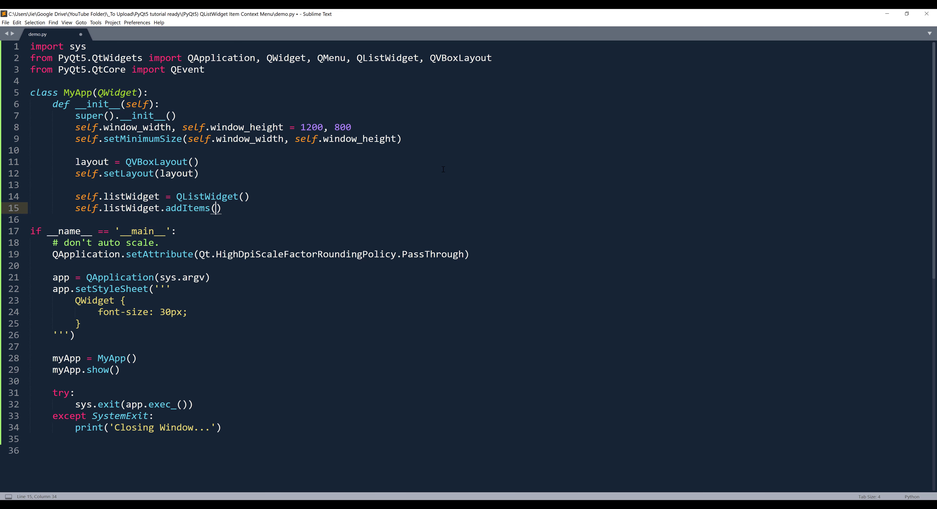
text(('face')
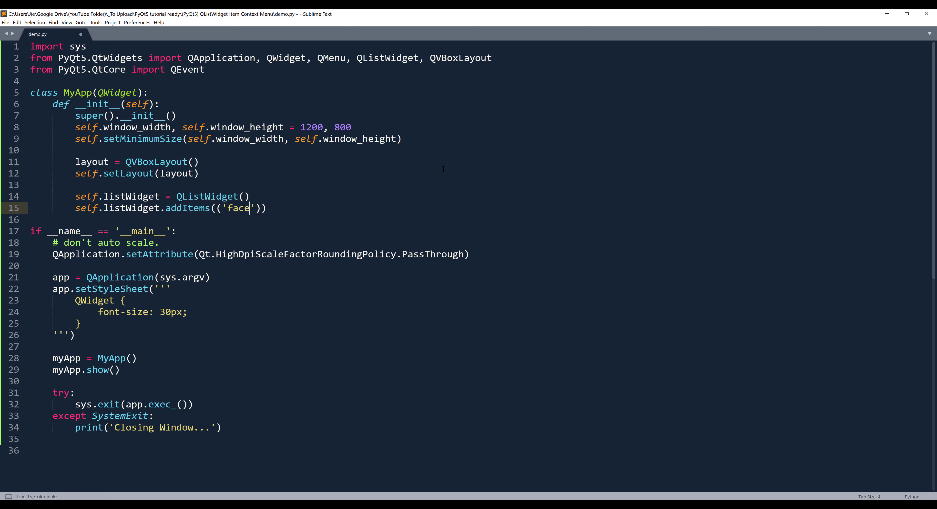
text(Faceb)
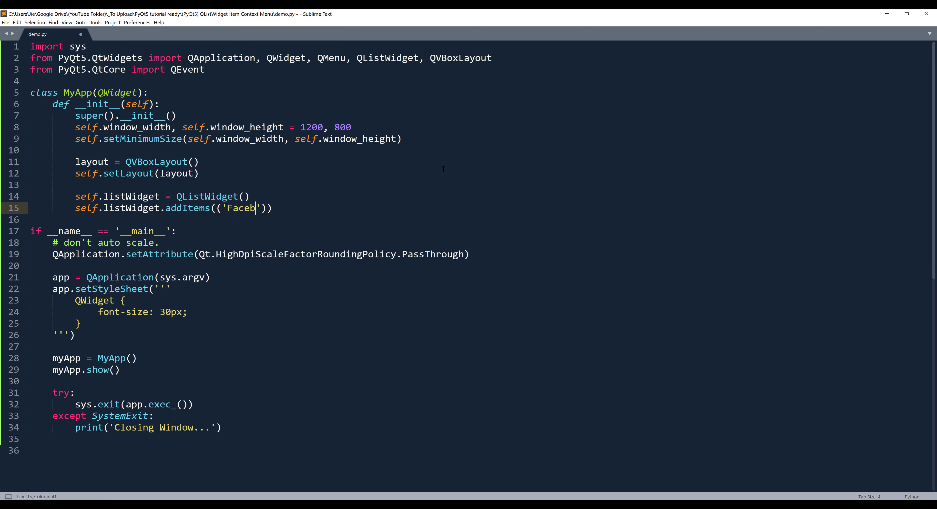
text(ook', 'Micro)
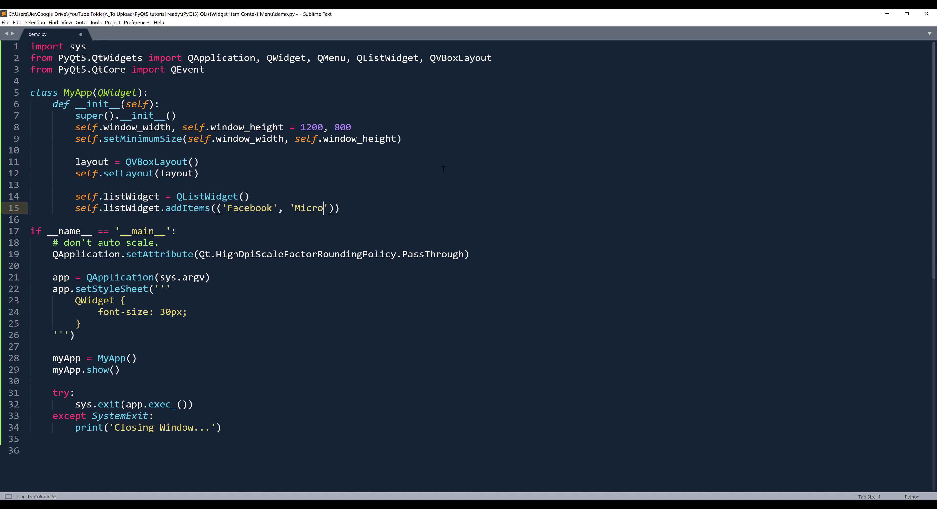
text(soft', ')
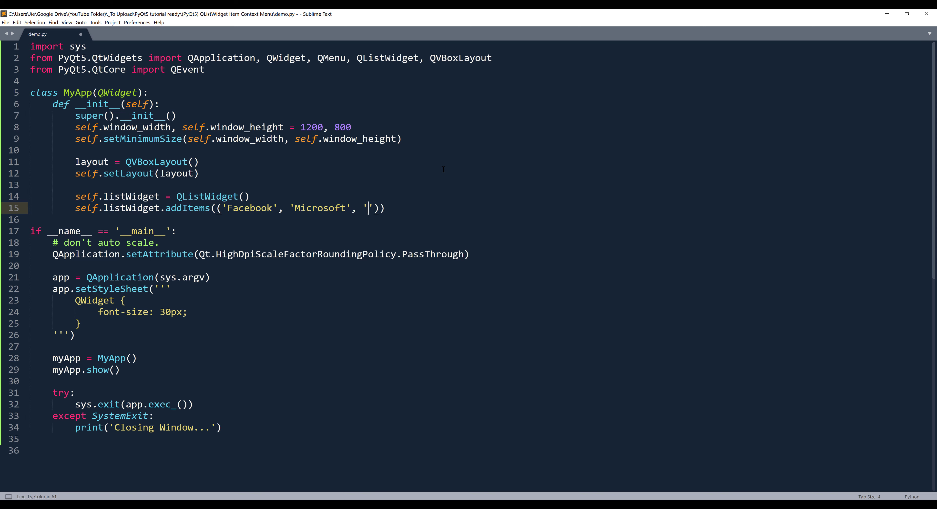
text(Google)
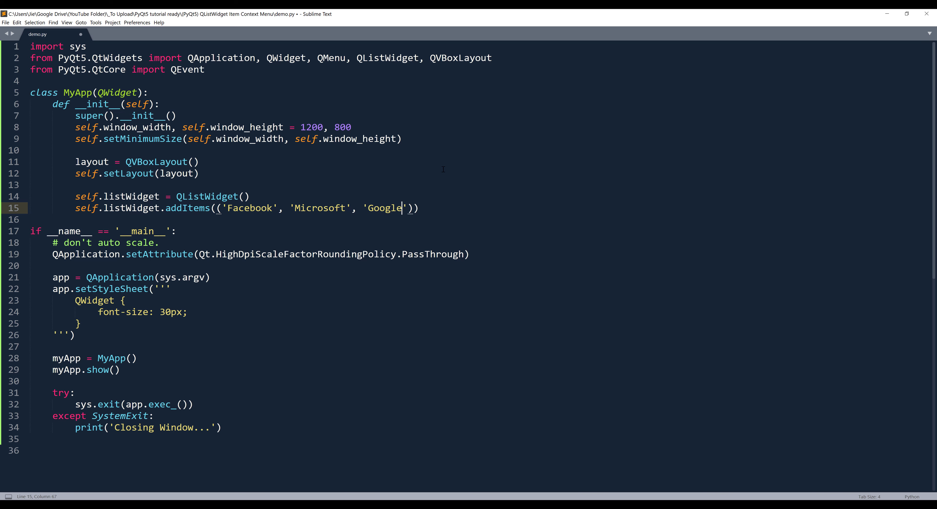
key(enter)
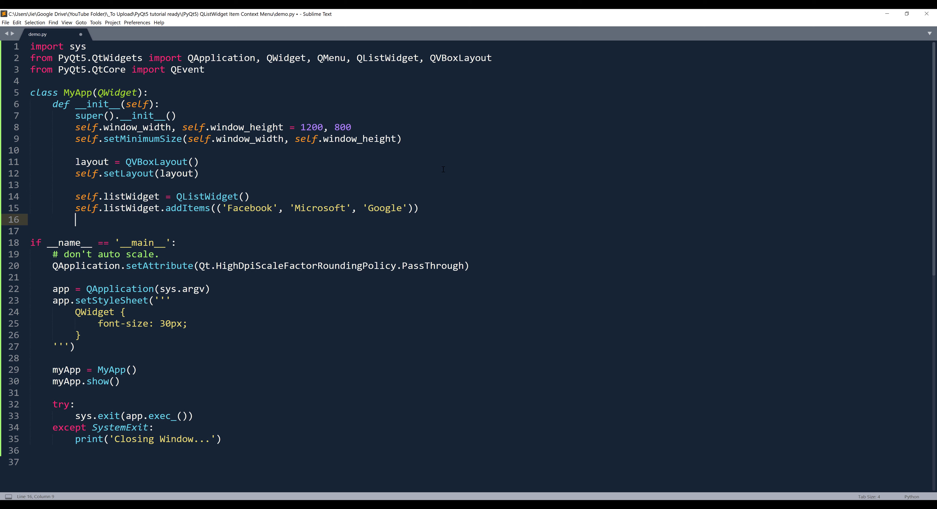
- Add layout.addWidget(self.listWidget) and re-import Qt from QtCore after QEvent
text(layout.add)
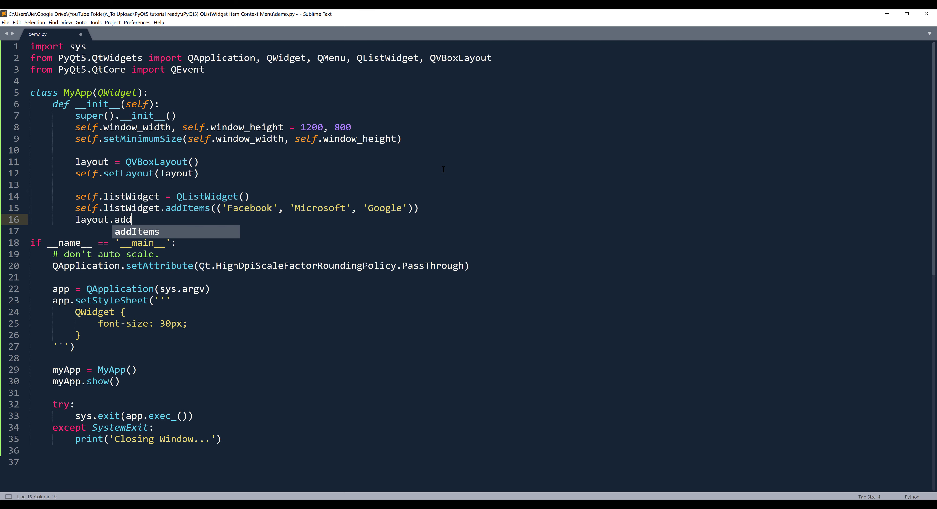
text(Widget(self.)
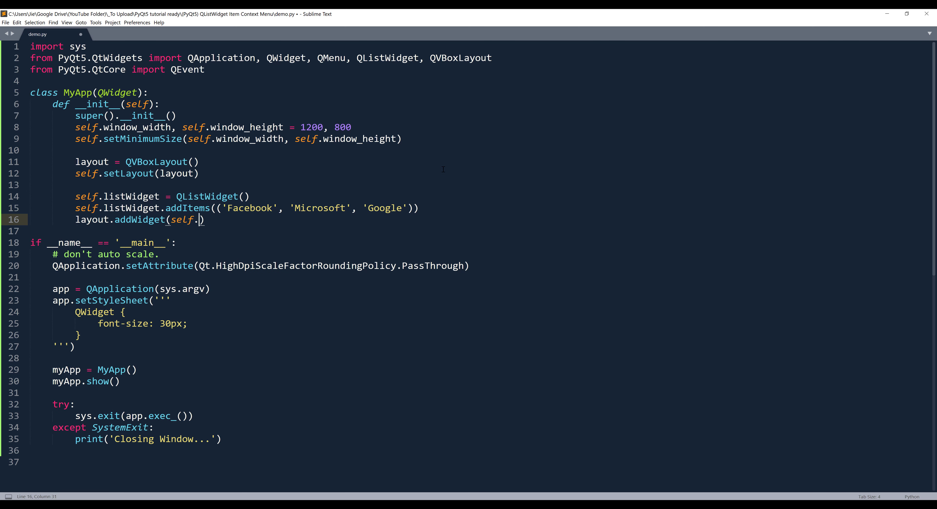
text(listWidget)
click(249, 69)
text(,)
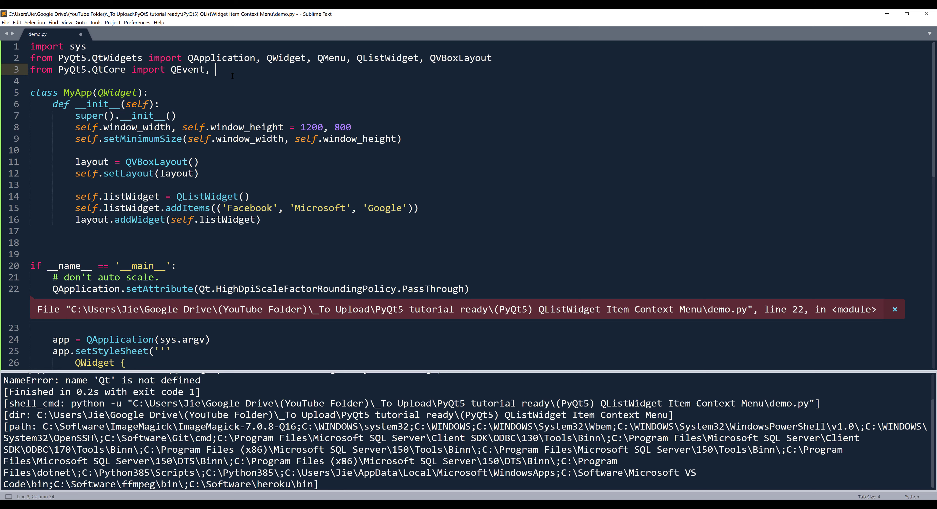
text(Qt)
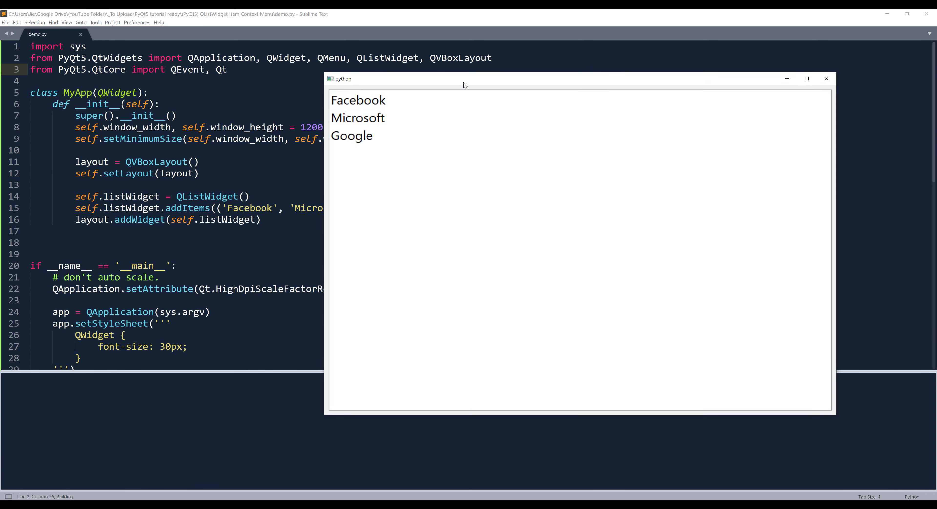
- Run the app before and after resizing to 800 by 600, clicking list items and closing it each time
click(351, 136)
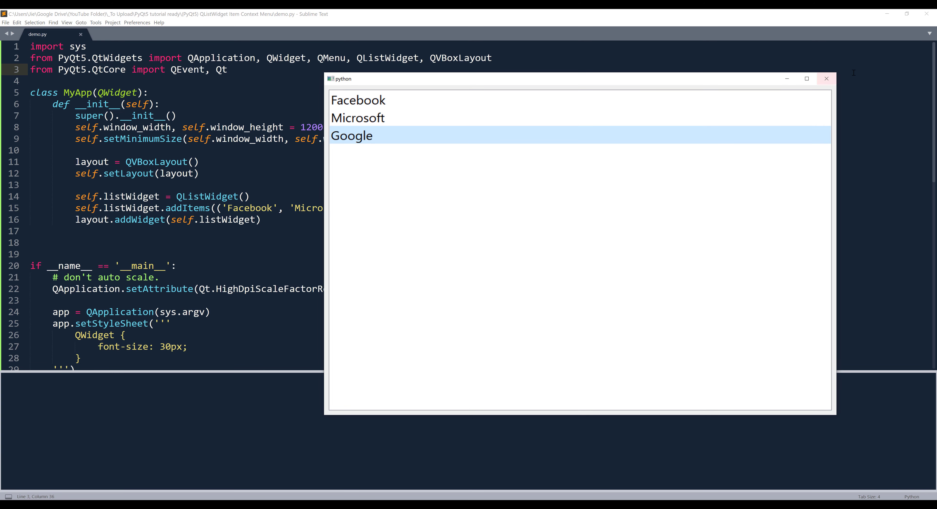
click(826, 78)
text(800, 600)
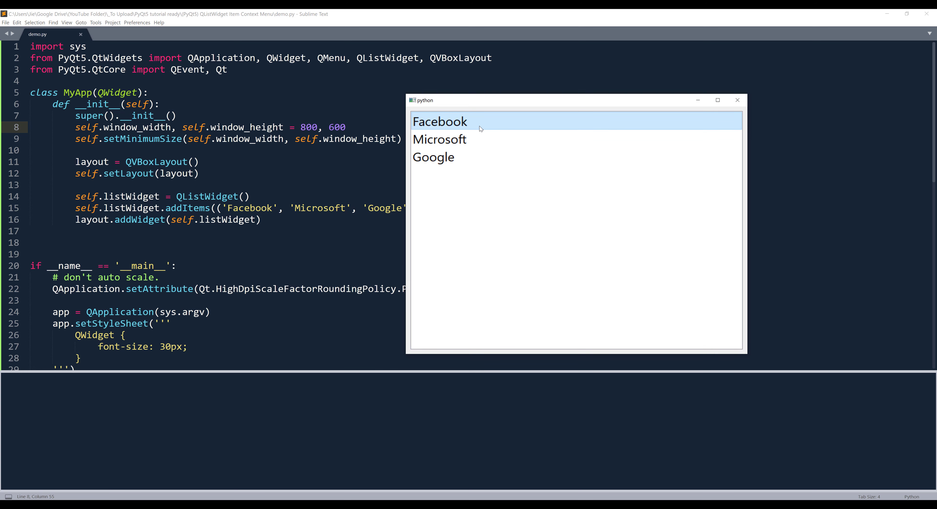
mouse_move(479, 139)
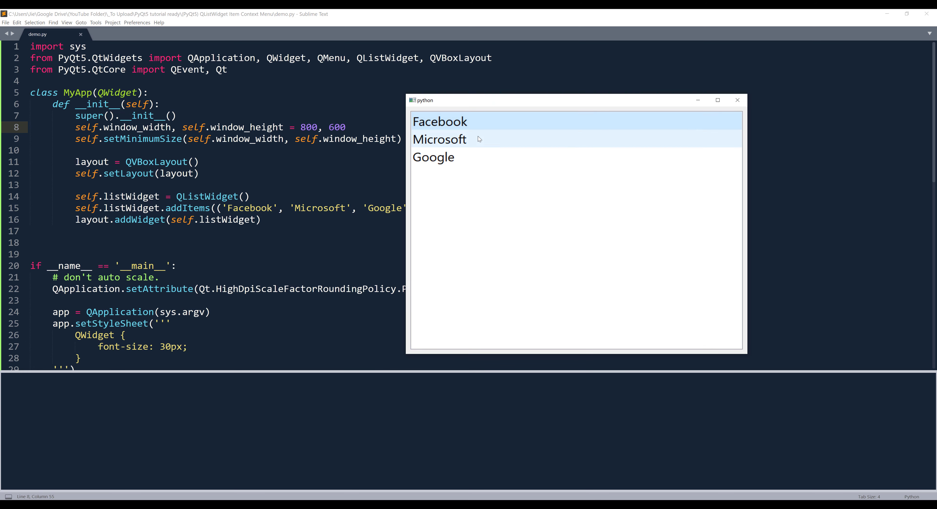
click(439, 139)
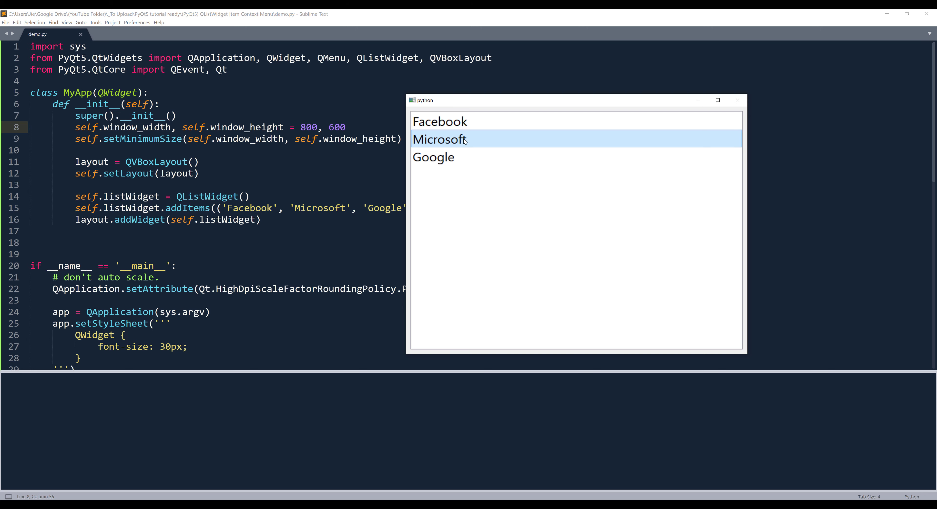
click(439, 121)
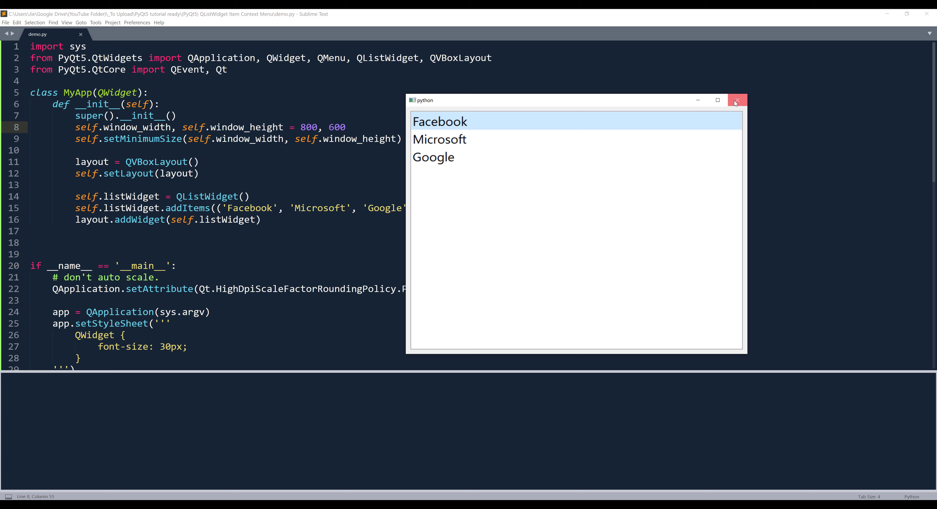
click(737, 99)
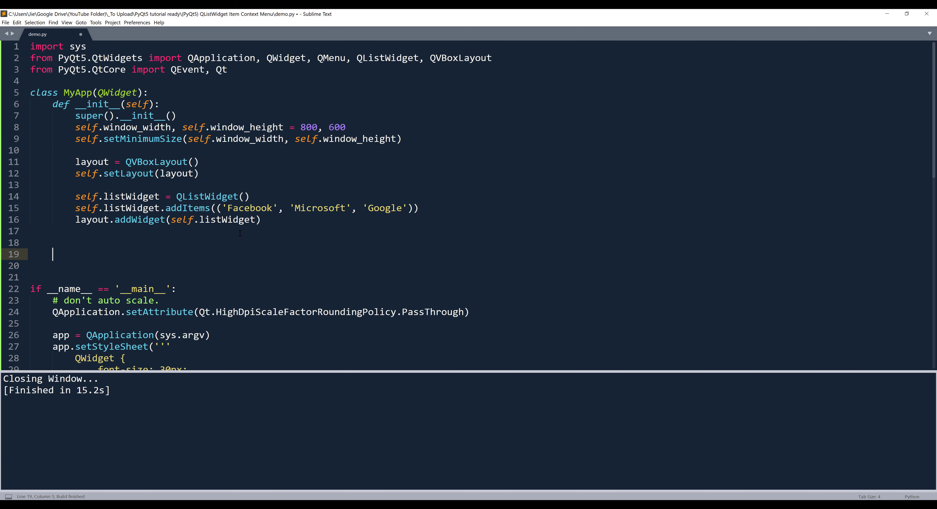
- Define def eventFilter(self, source, event): below __init__
text(def)
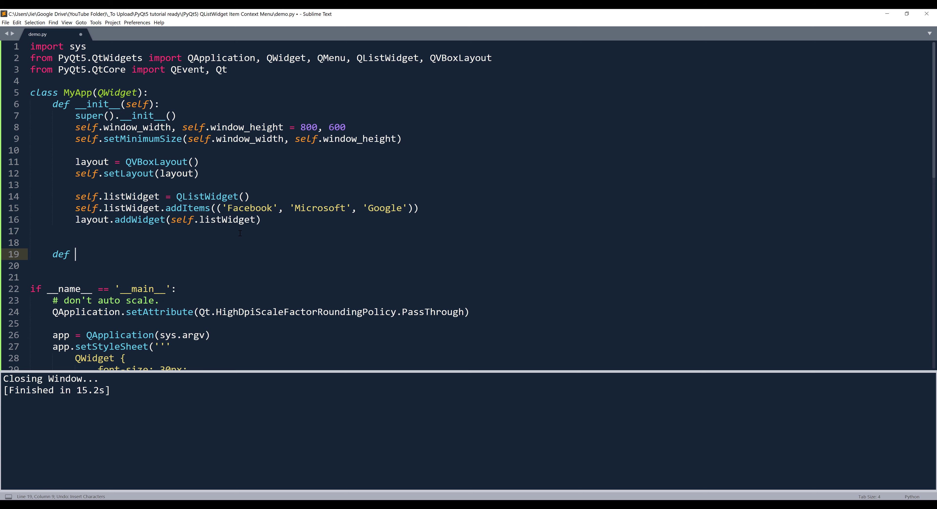
text(eventFilter(self,)
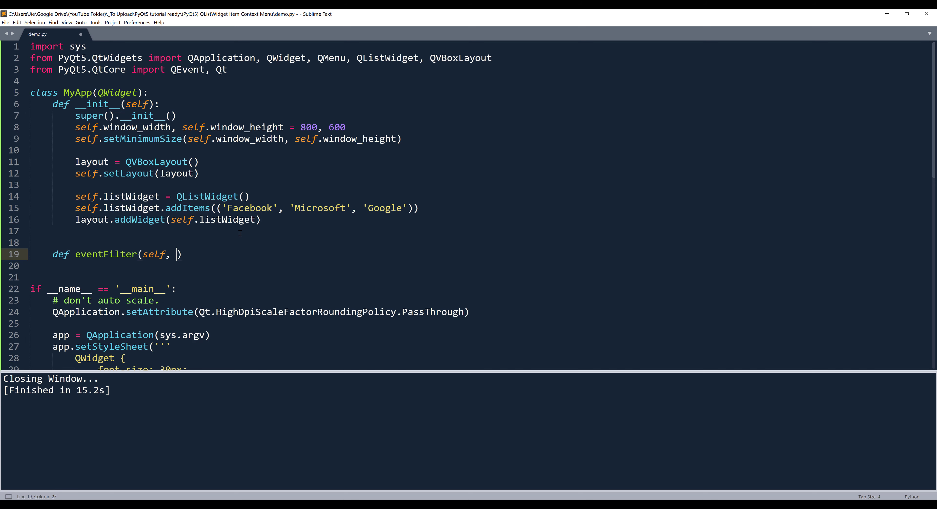
text(source,)
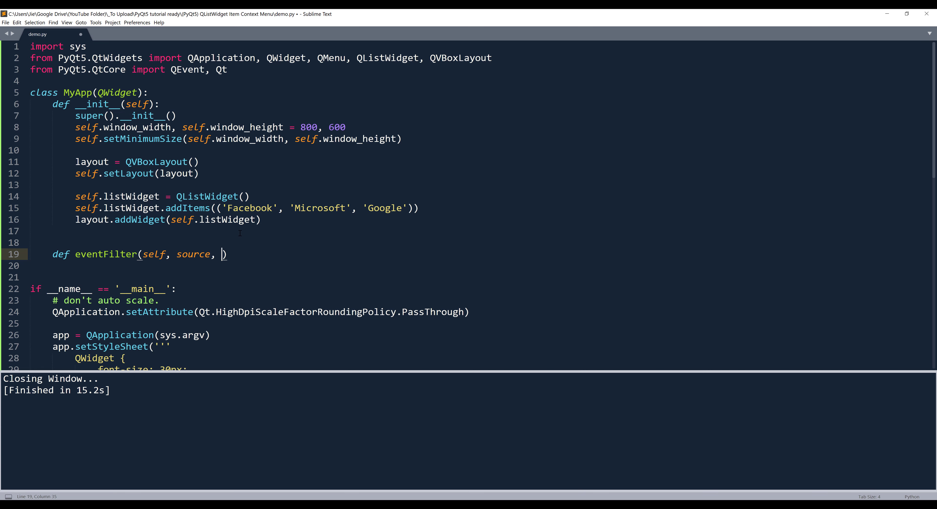
text(event):)
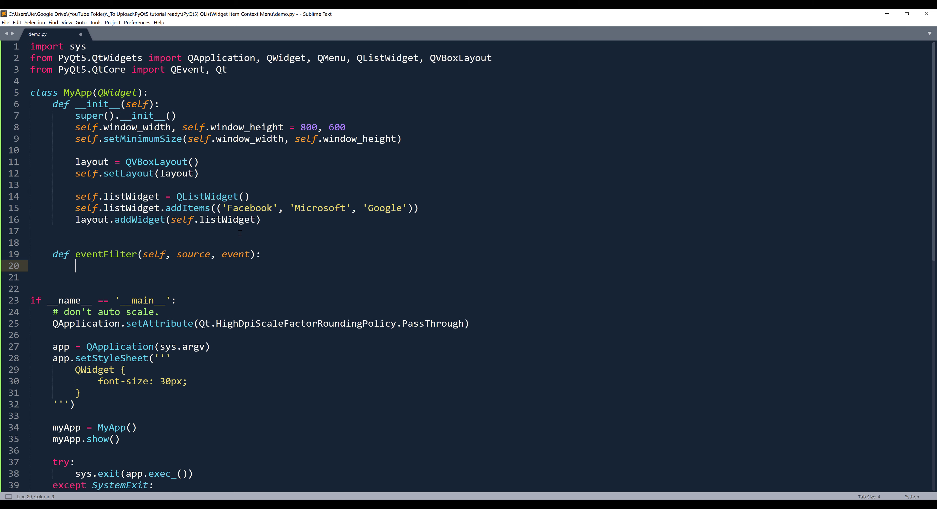
- Add the condition if event.type() == QEvent.ContextMenu and source is self.listWidget:
text(if)
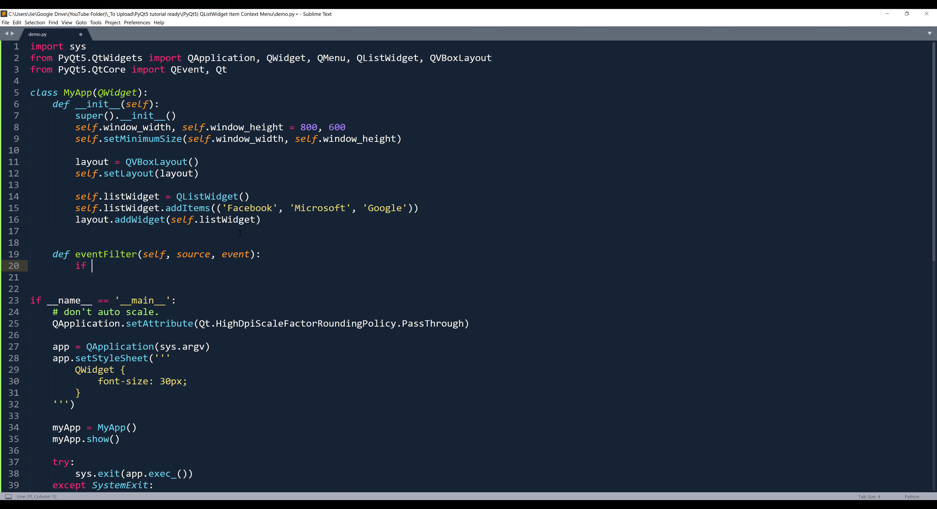
text(event.)
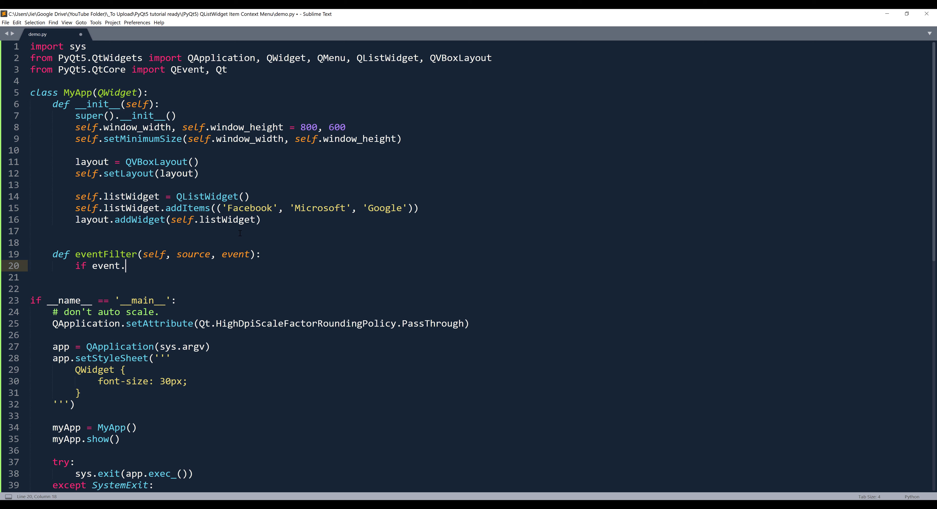
text(type() ==)
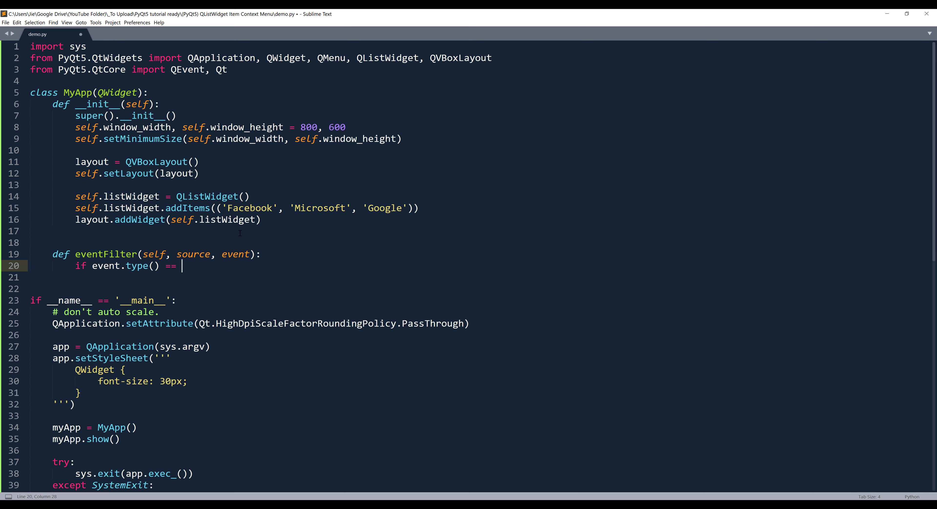
text(QEvent.)
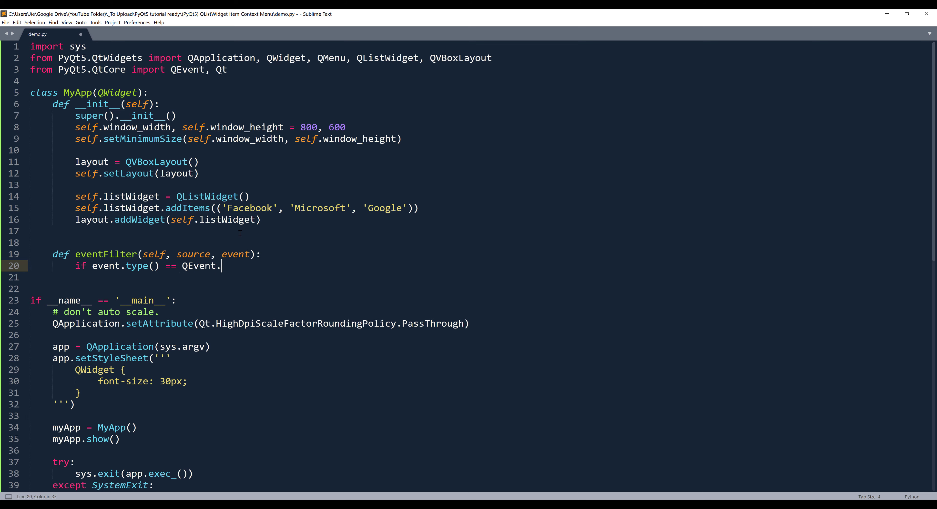
text(Conten)
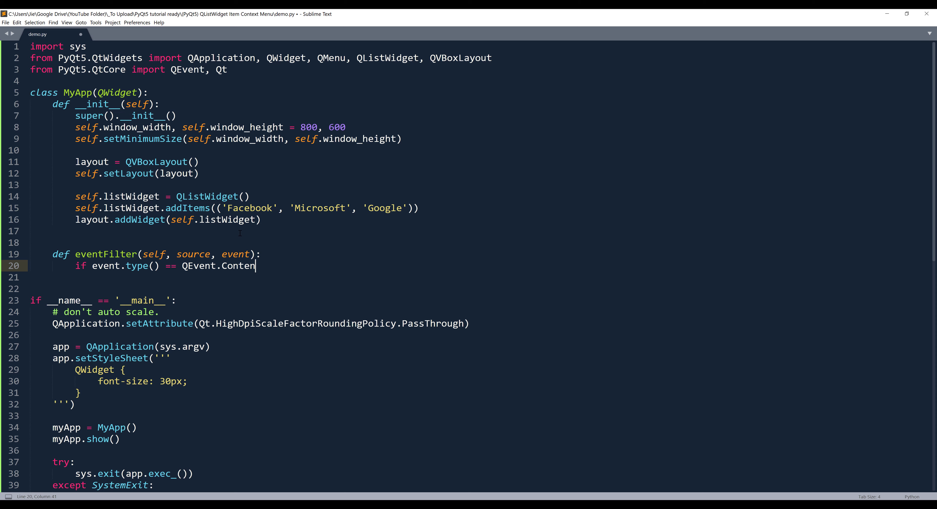
text(tMenu and)
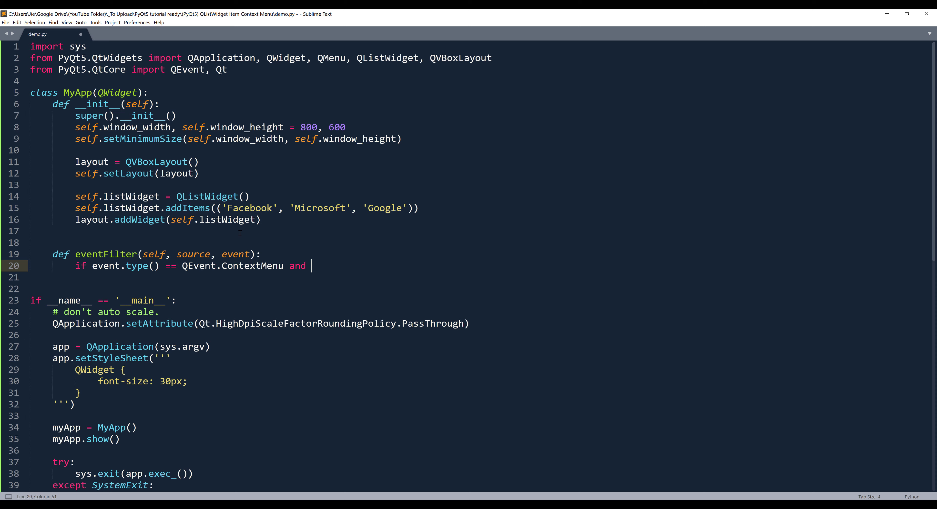
text(source)
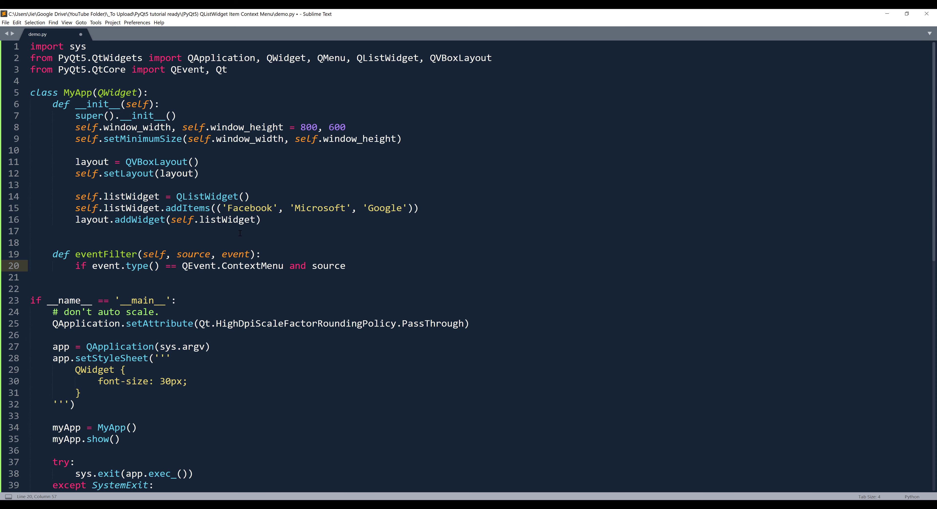
text(is self.list)
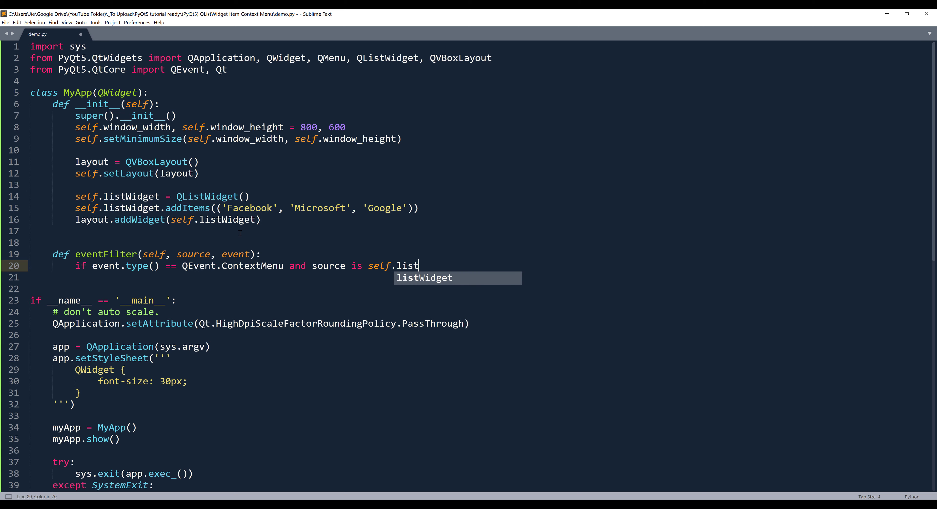
key(Tab)
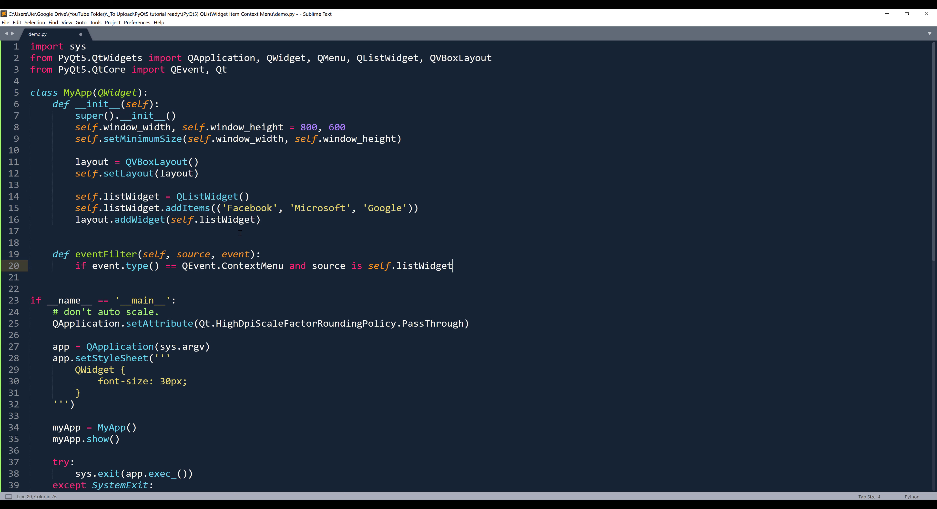
text(:)
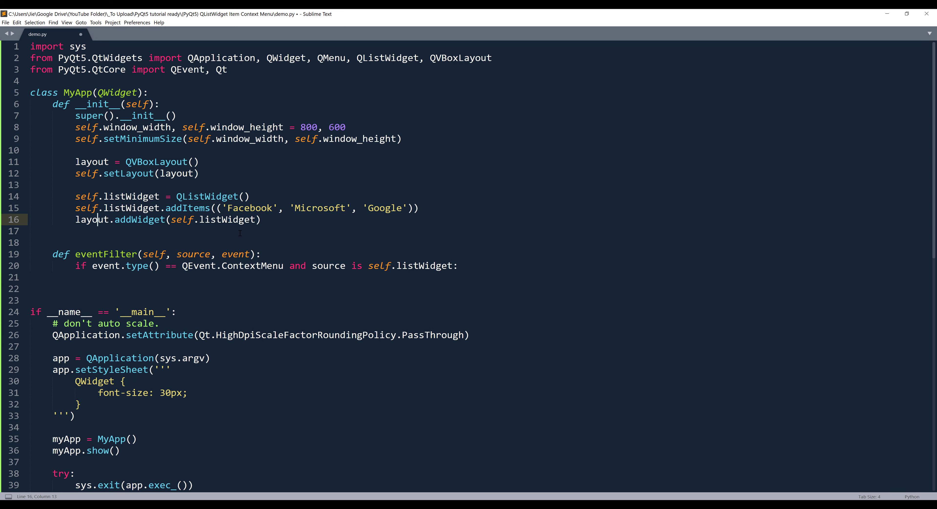
- Install the window as the list widget's event filter with installEventFilter(self)
double_click(106, 255)
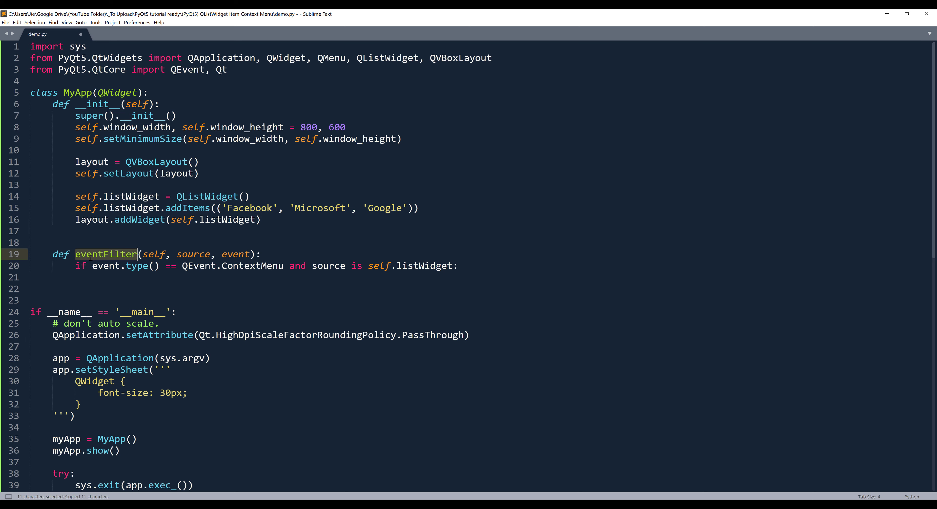
mouse_move(464, 208)
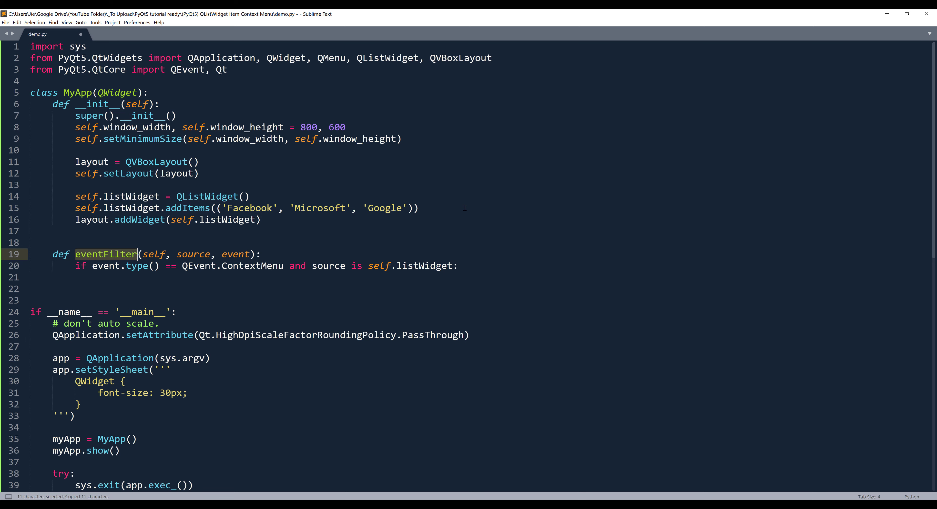
text(self.listWidget)
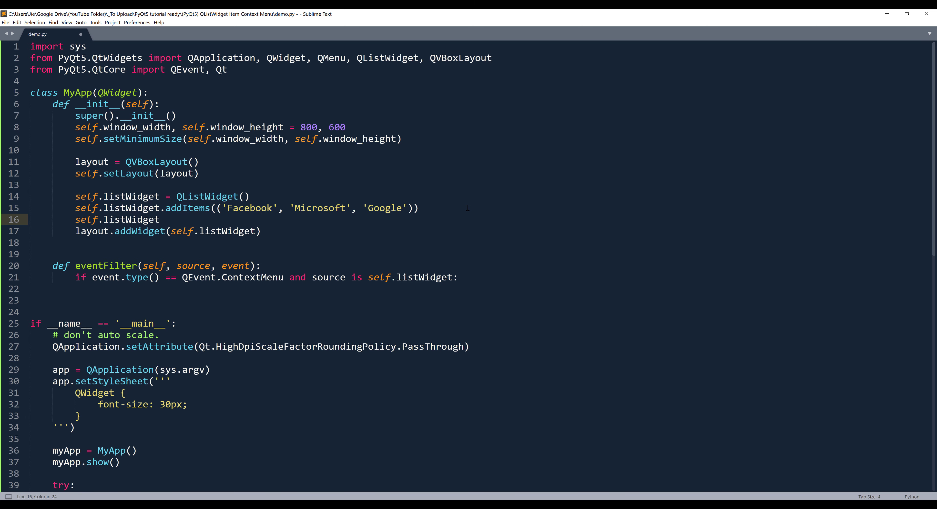
text(.install)
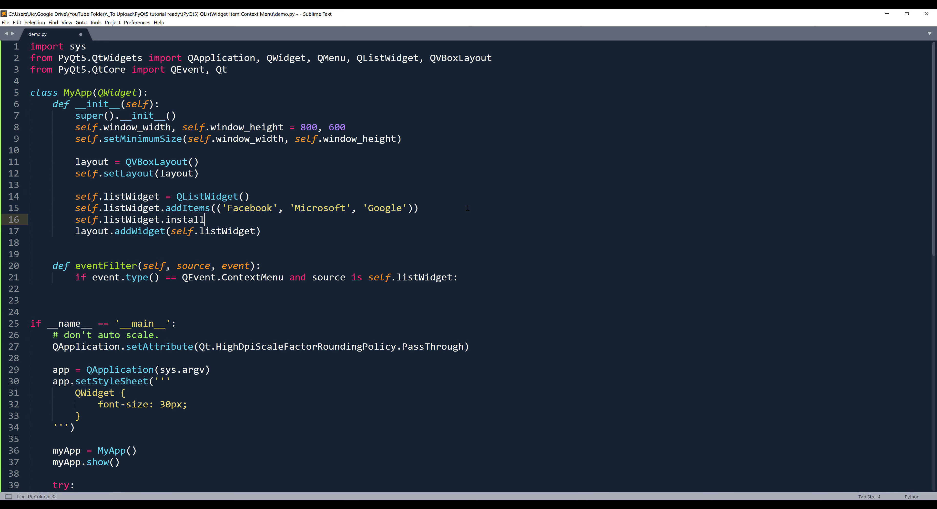
text(EventFilter(s)
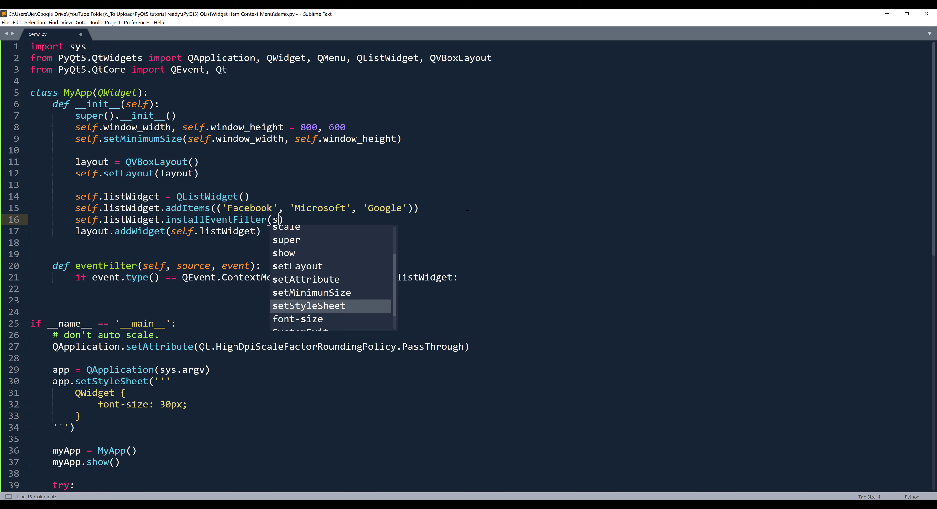
text(self)
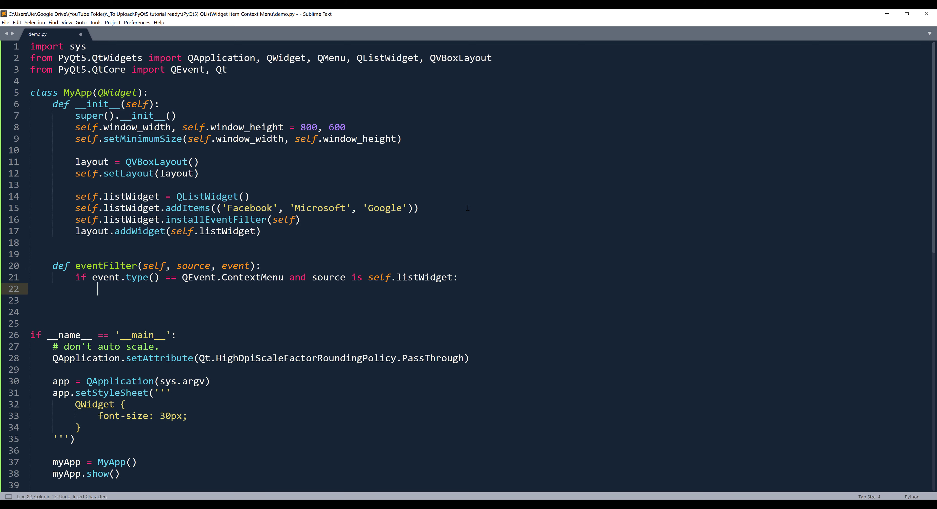
- Print event and source inside the context-menu branch
text(print())
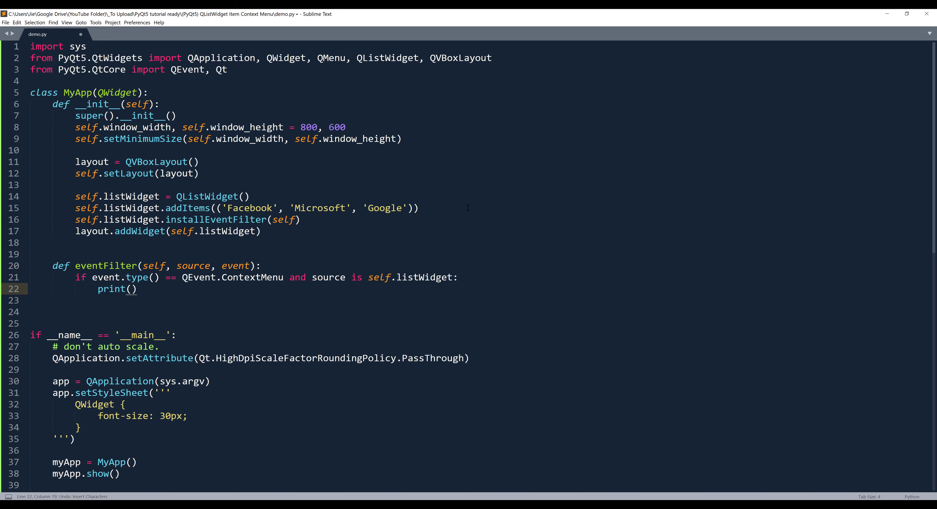
text(event)
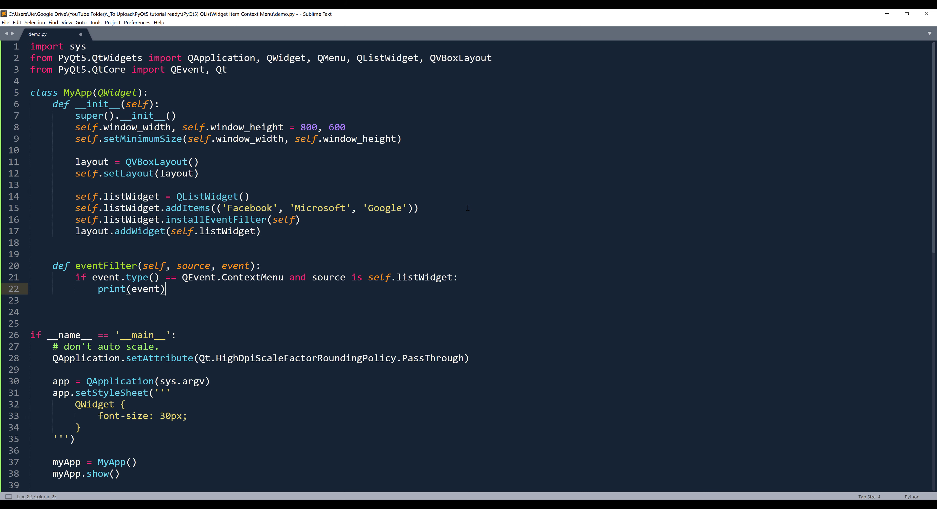
text(print)
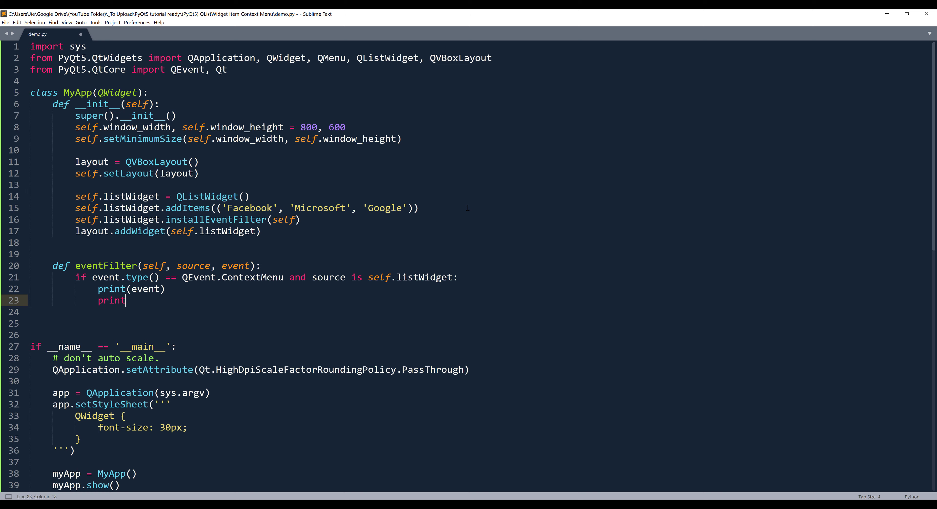
text((source))
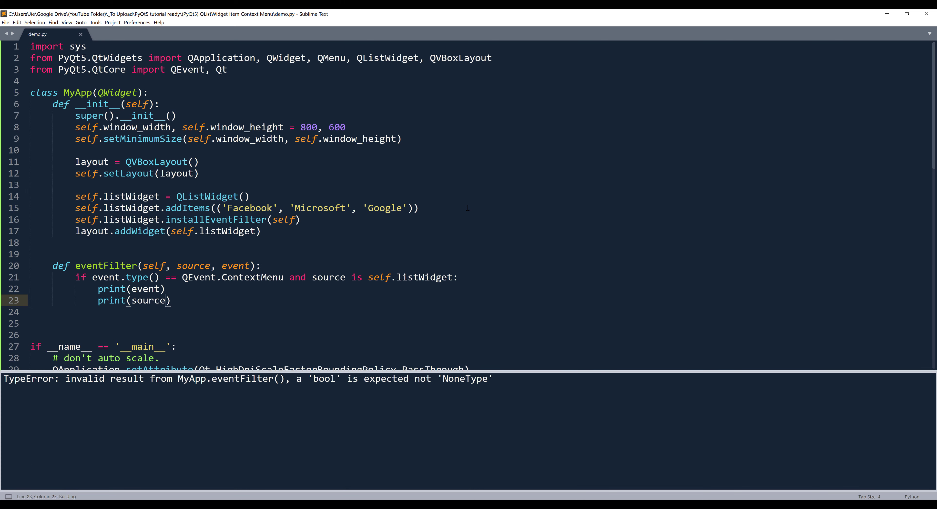
- Dismiss the error output and return True inside the context-menu branch
key(ctrl+b)
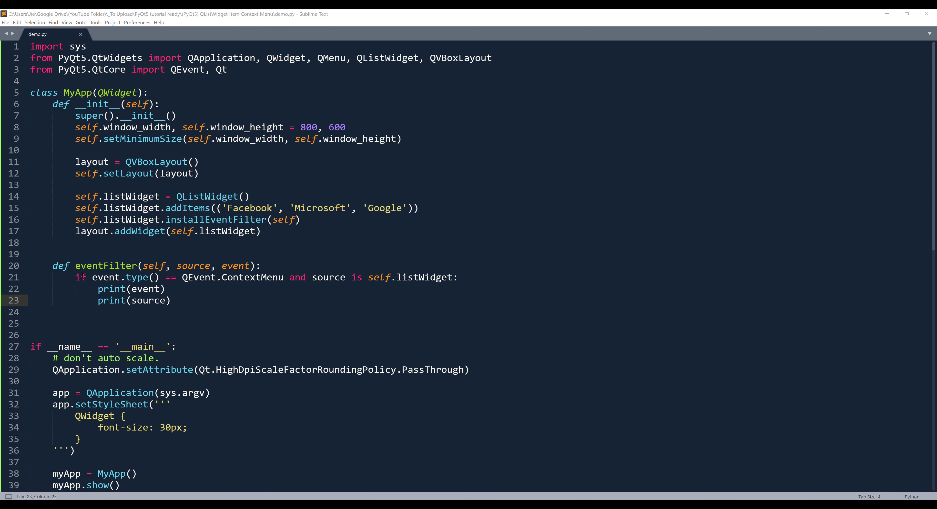
text(r)
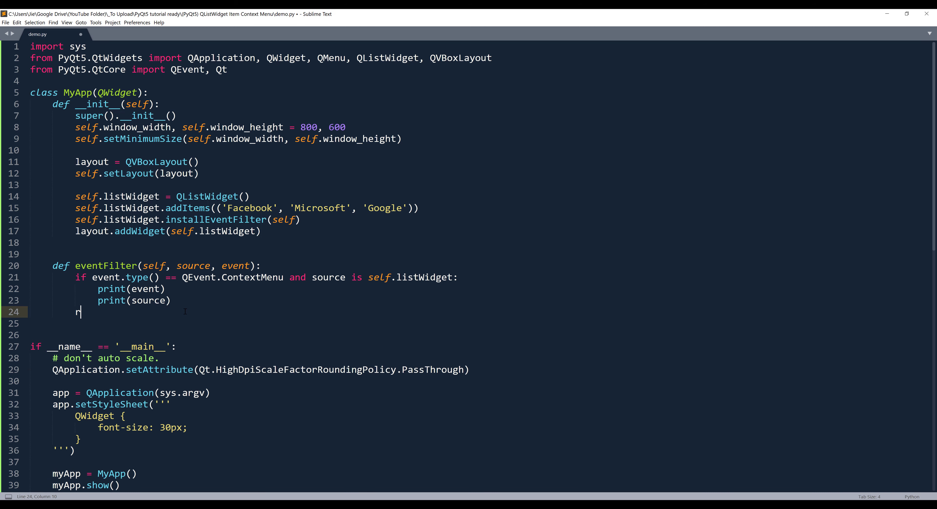
text(eturn)
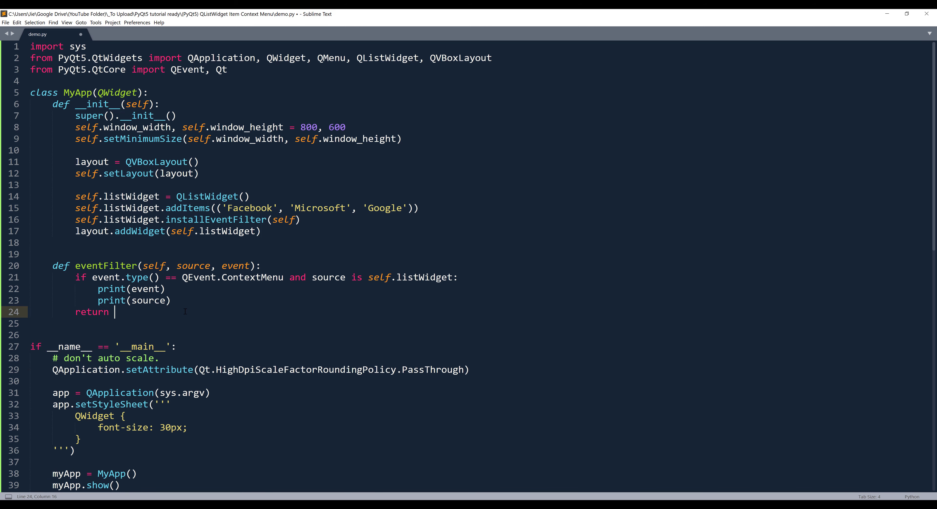
text(True)
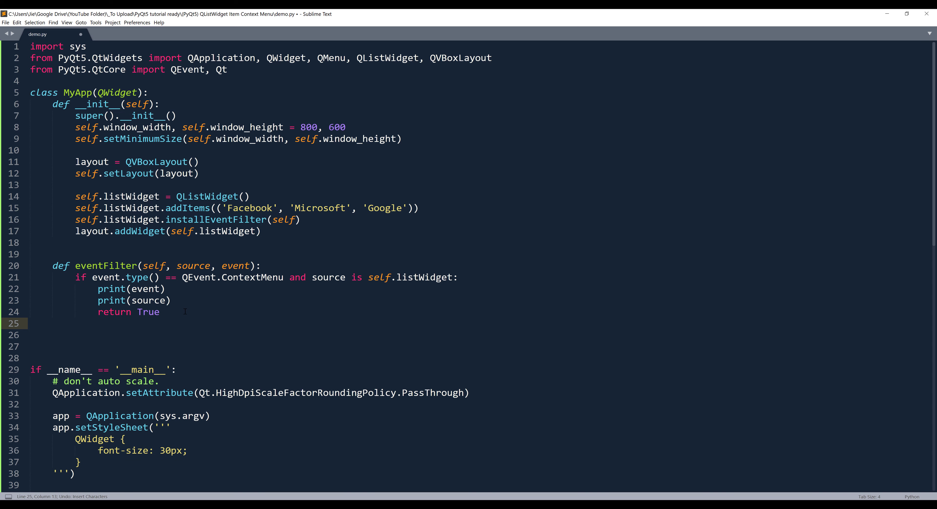
- Otherwise return super().eventFilter(source, event) after the branch
key(enter)
text(return)
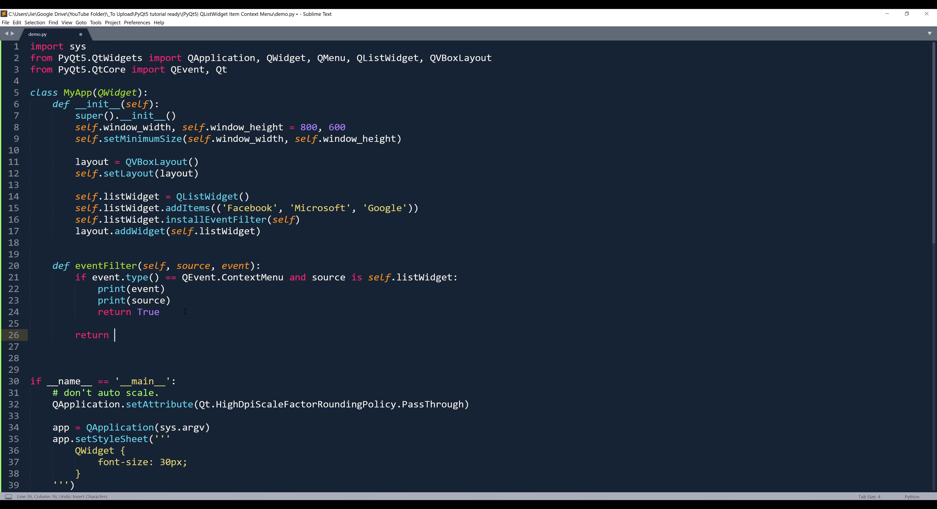
text(super())
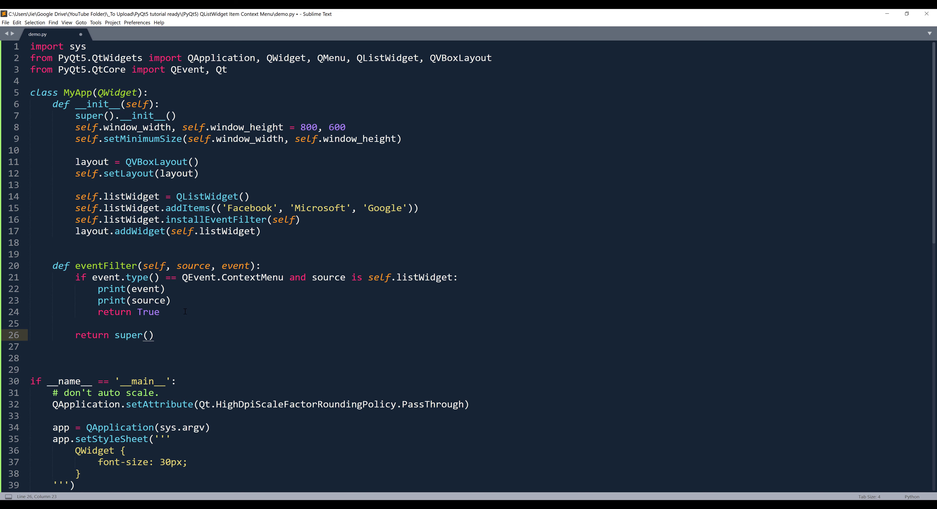
text(.eventFilte)
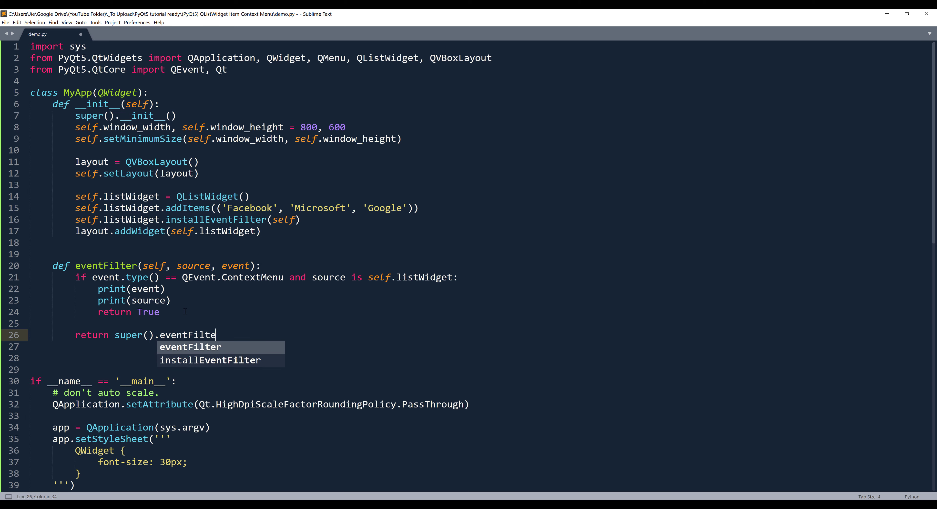
key(Tab)
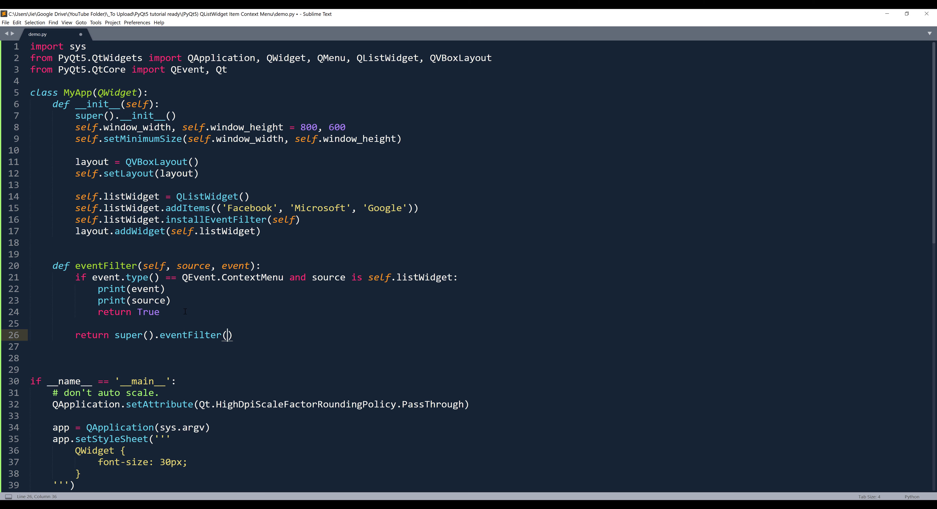
text(source, event)
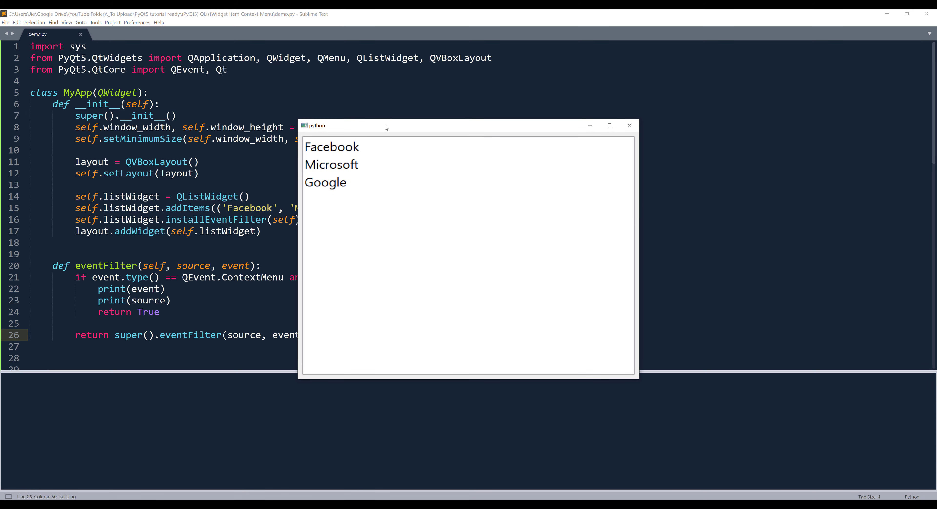
- Right-click the Facebook item so the output prints the QContextMenuEvent and QListWidget objects
click(332, 146)
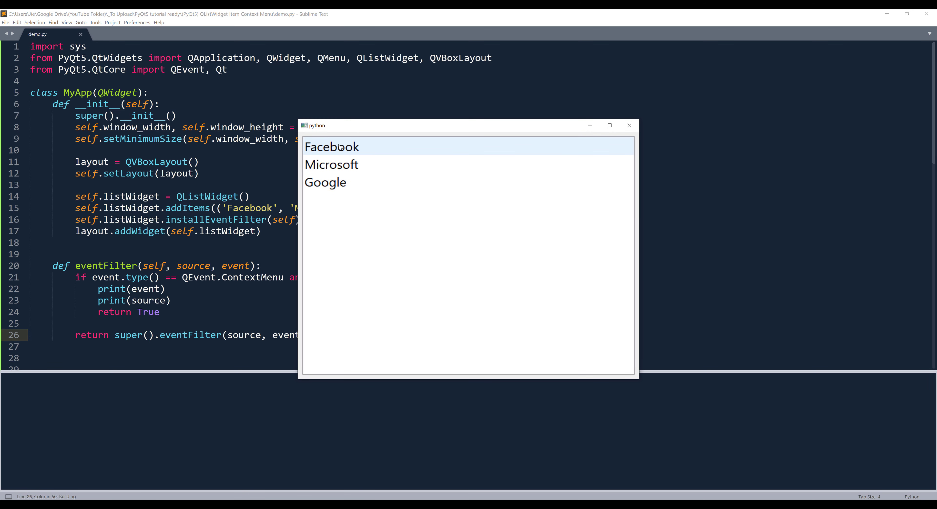
right_click(332, 147)
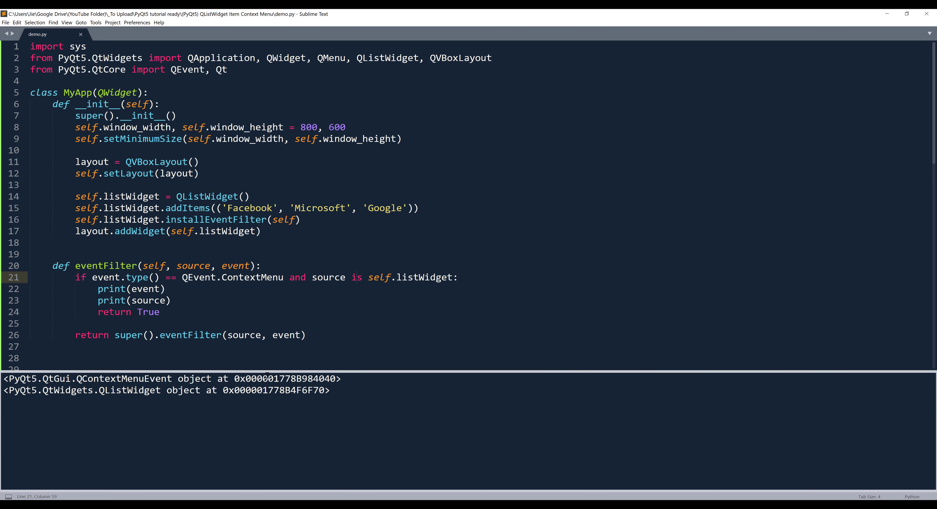
- Delete the two debug print lines, leaving a blank line before return True
double_click(130, 390)
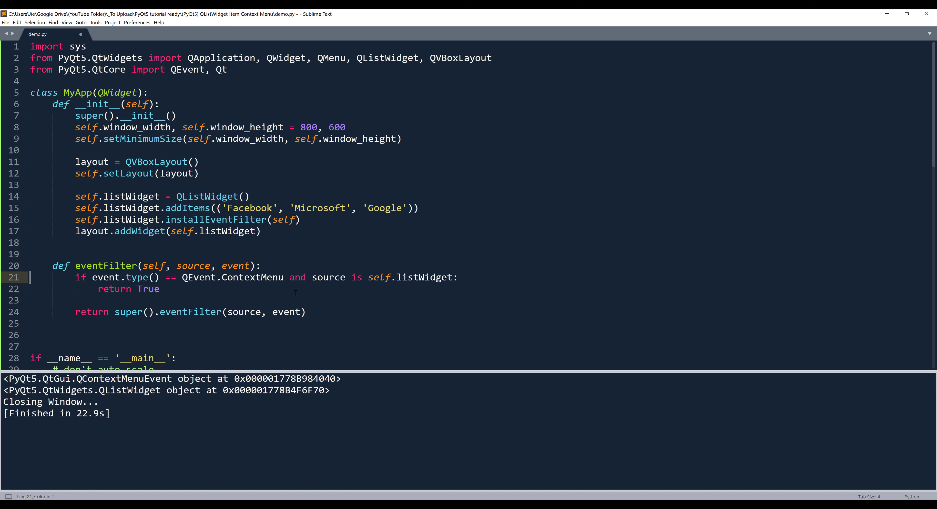
key(enter)
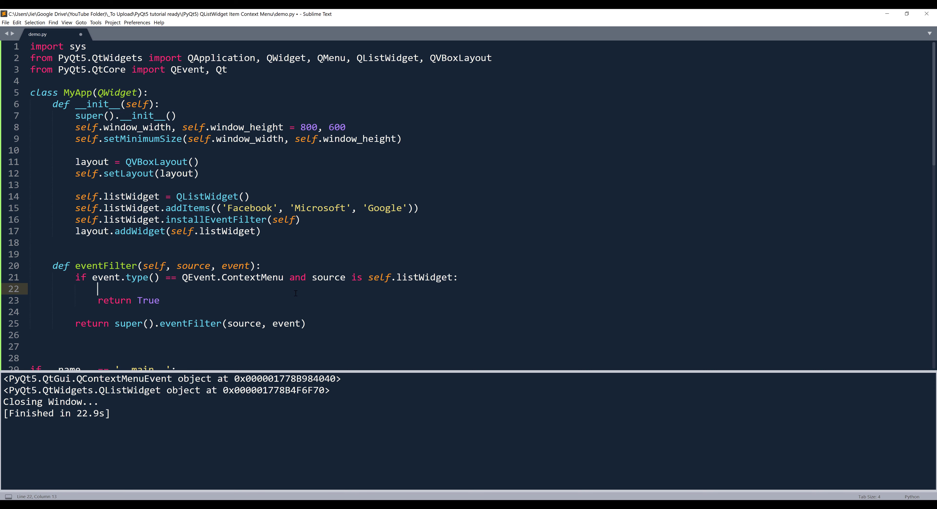
- Build menu = QMenu() with addAction lines for 'Action 1', 'Action 2' and 'Action 3'
text(menu)
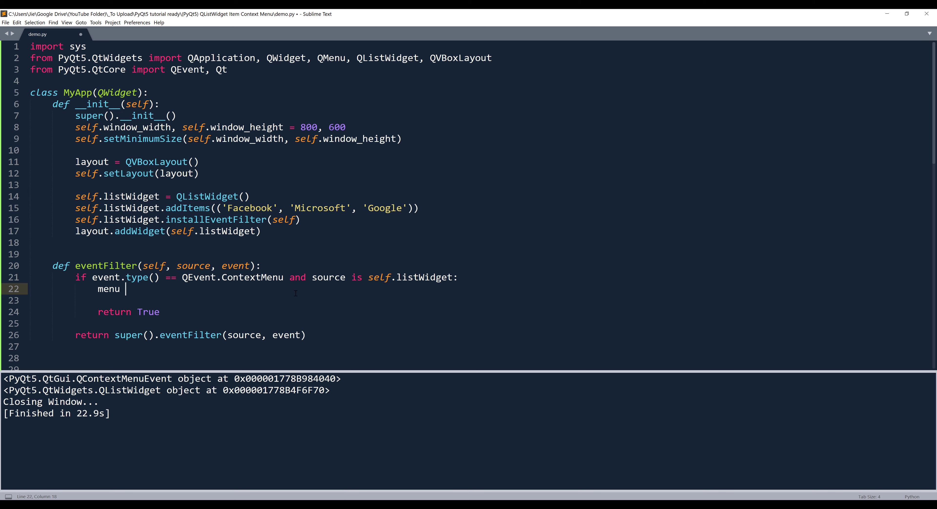
text(= QMenu)
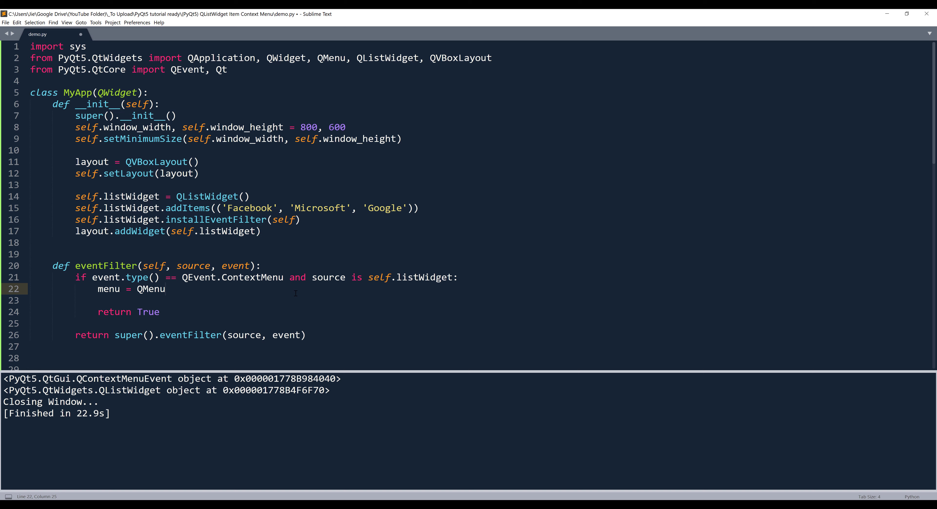
text(())
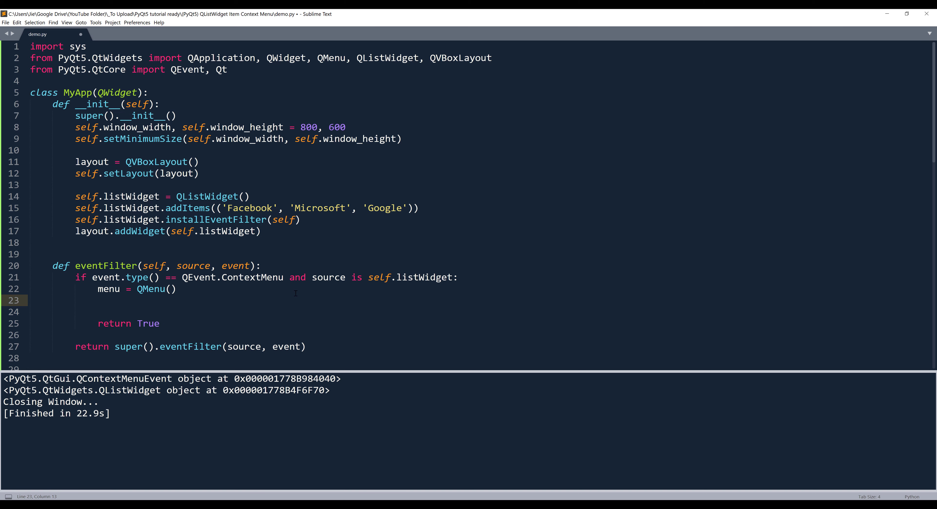
text(menu.)
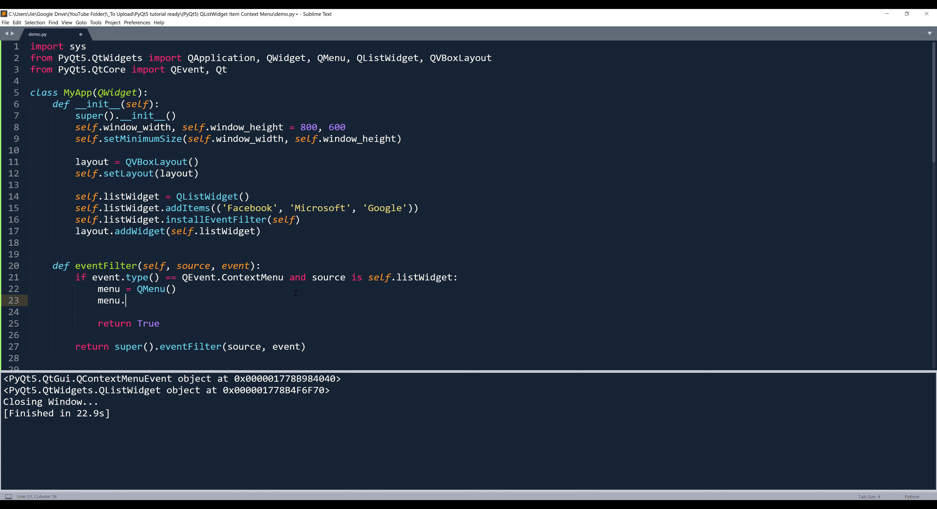
text(addAction)
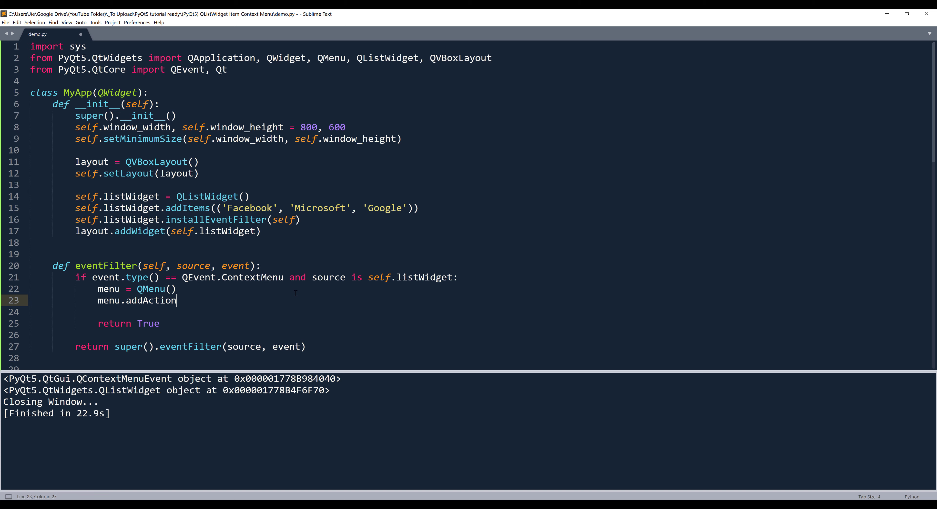
text(())
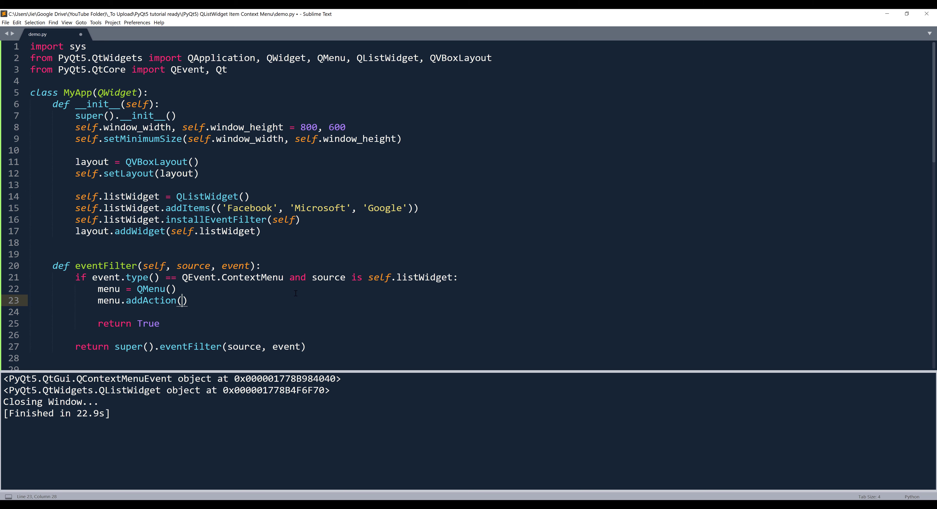
text('Action ')
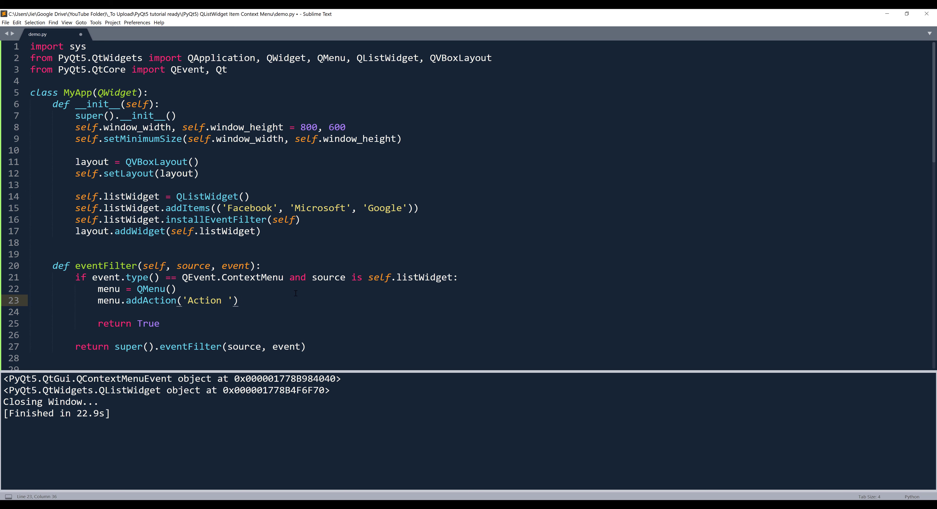
text(1)
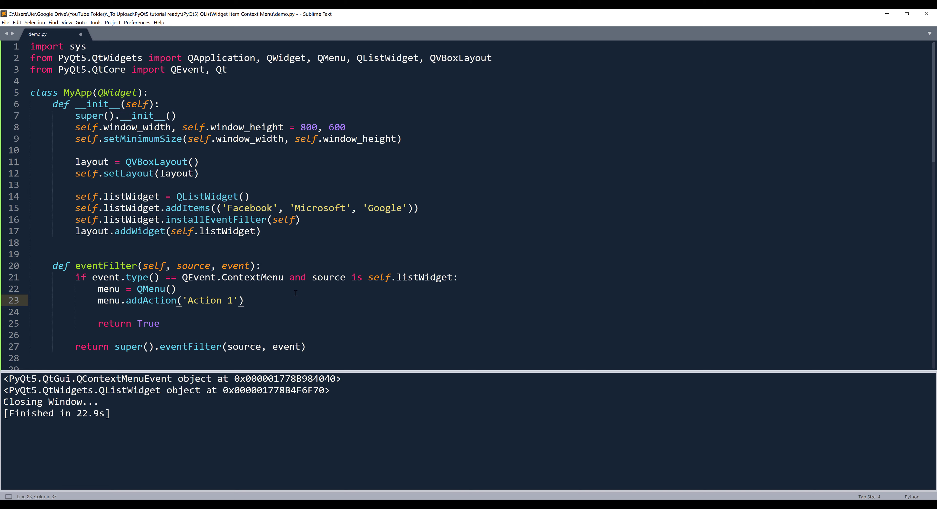
text(menu.addAction('Action 2'))
text(menu.addAction('Action 3'))
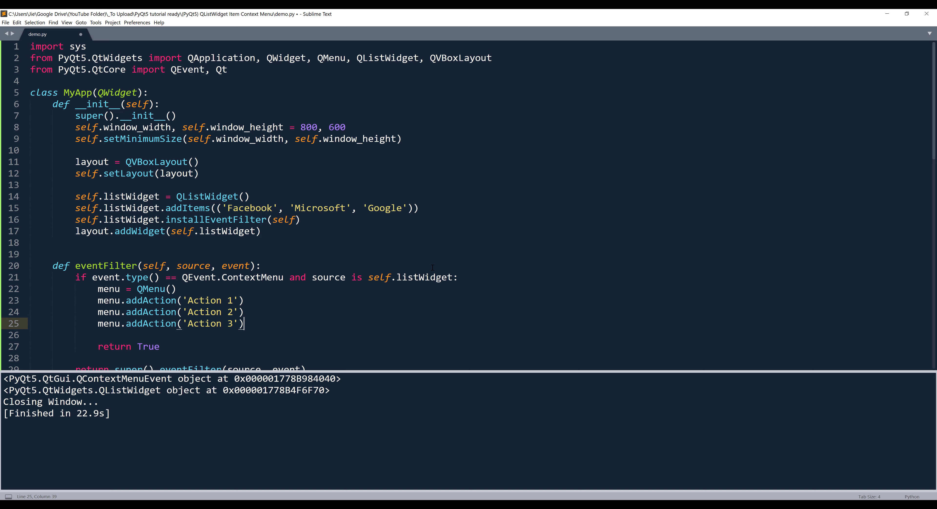
- Run the script with Ctrl+B to bring up the list window
key(ctrl+b)
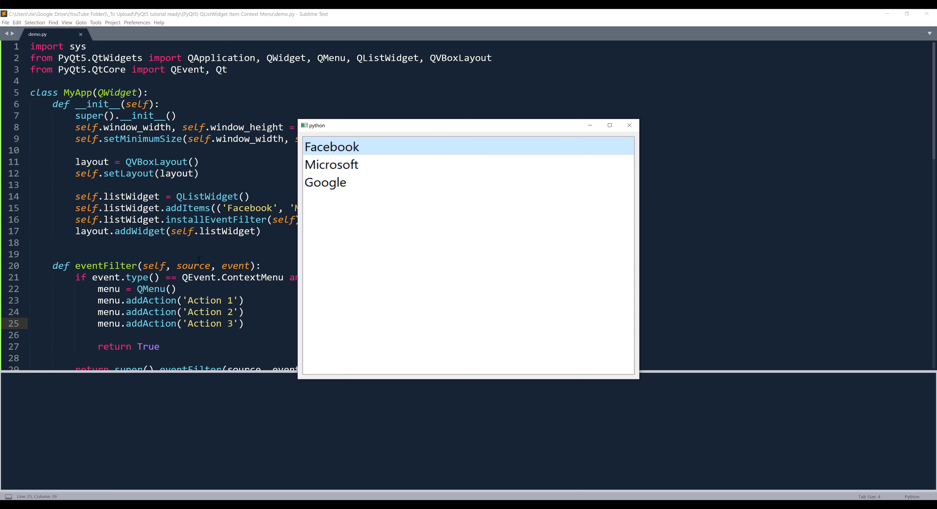
- Close the demo window and add menu.exec_() below the addAction lines
scroll(down, 3)
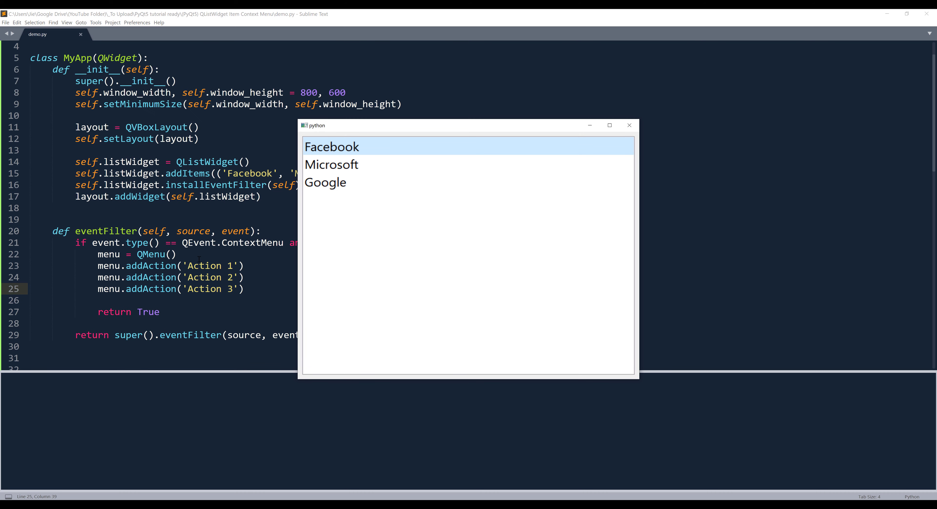
click(325, 182)
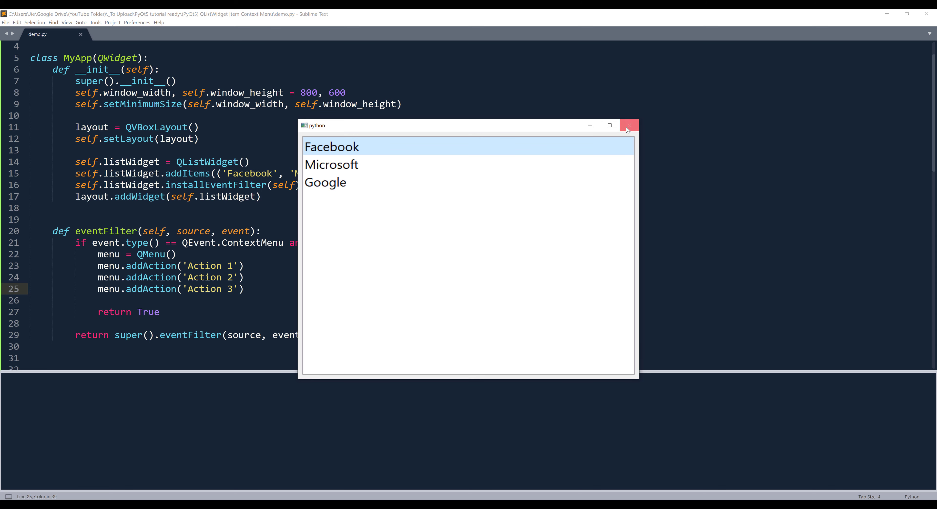
click(628, 126)
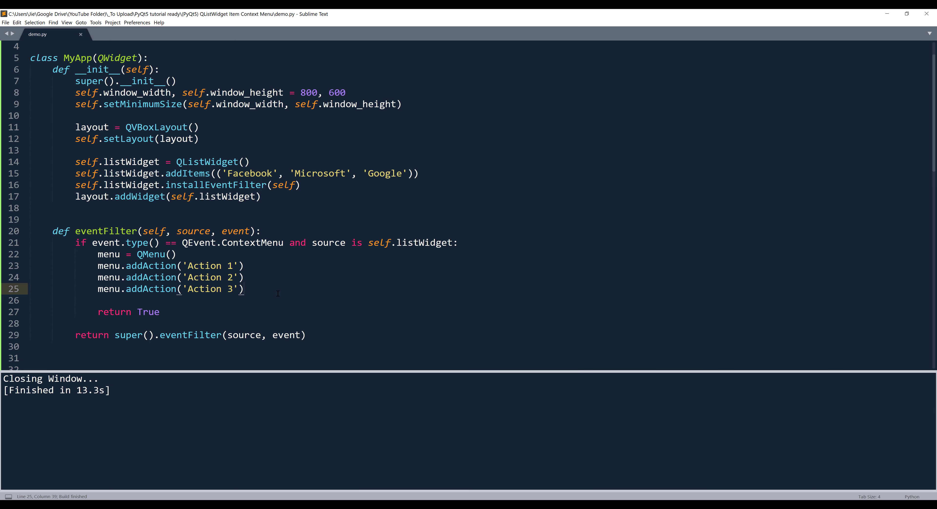
text(menu.exec_()
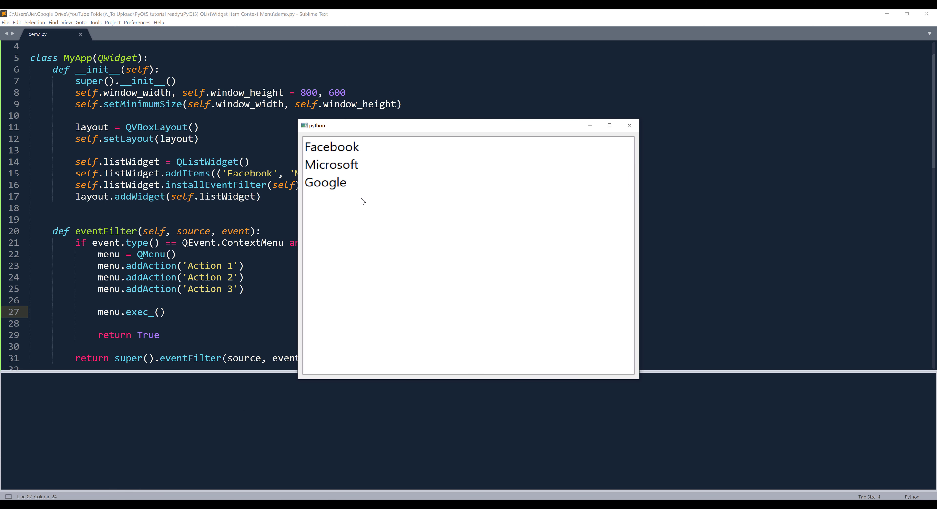
- Select Microsoft and right-click it to see where the Action 1–3 menu appears
click(332, 165)
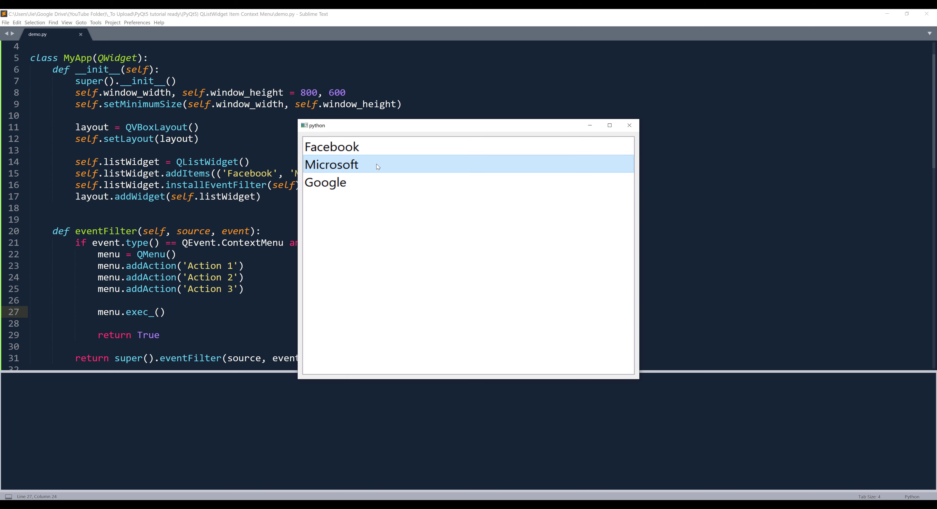
right_click(332, 164)
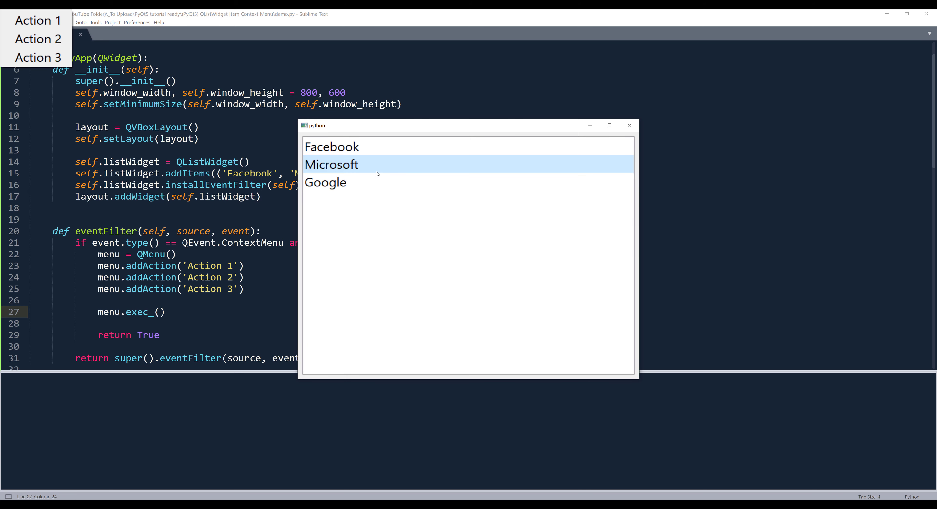
mouse_move(36, 20)
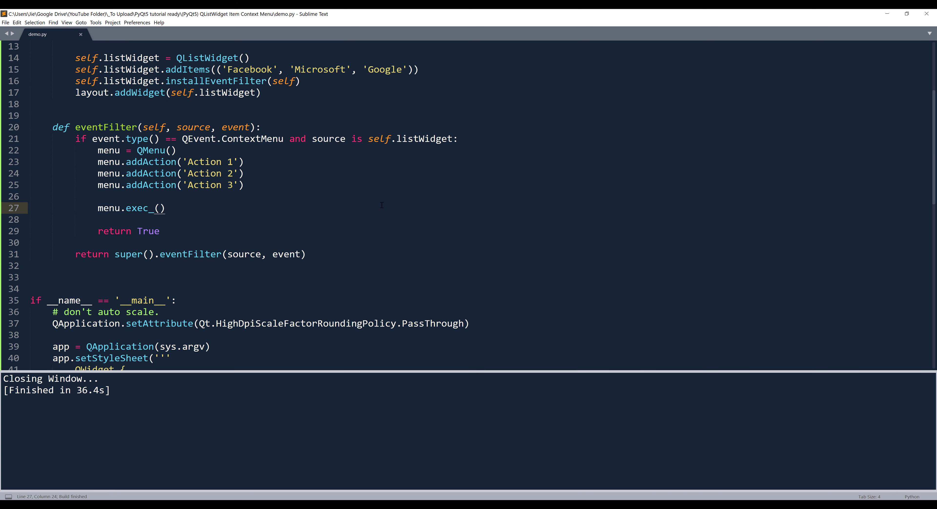
- Pass event.globalPos() to menu.exec_ and wrap the call in an if statement
text(event.)
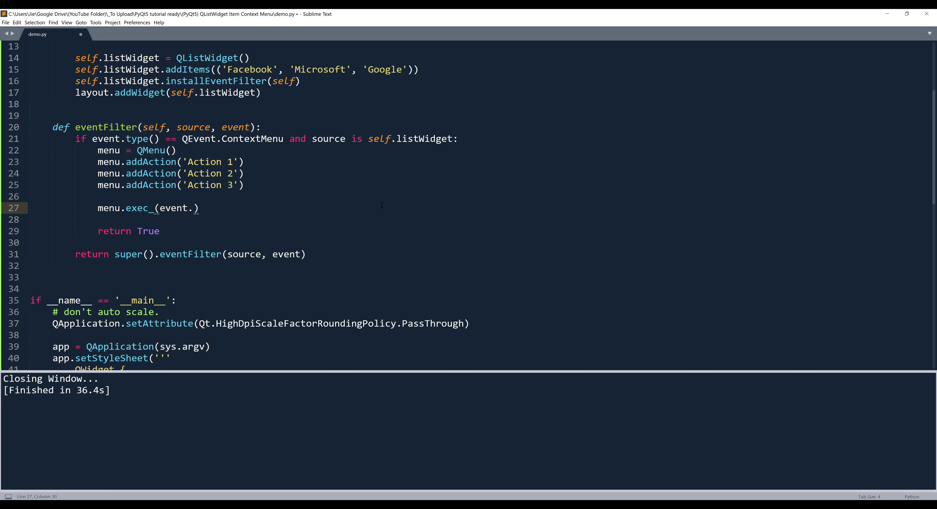
text(globalPo)
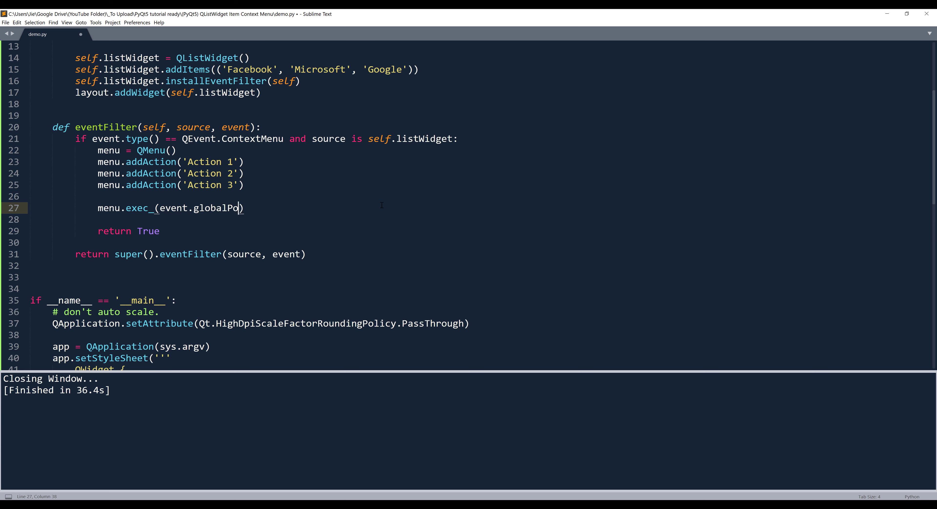
text(())
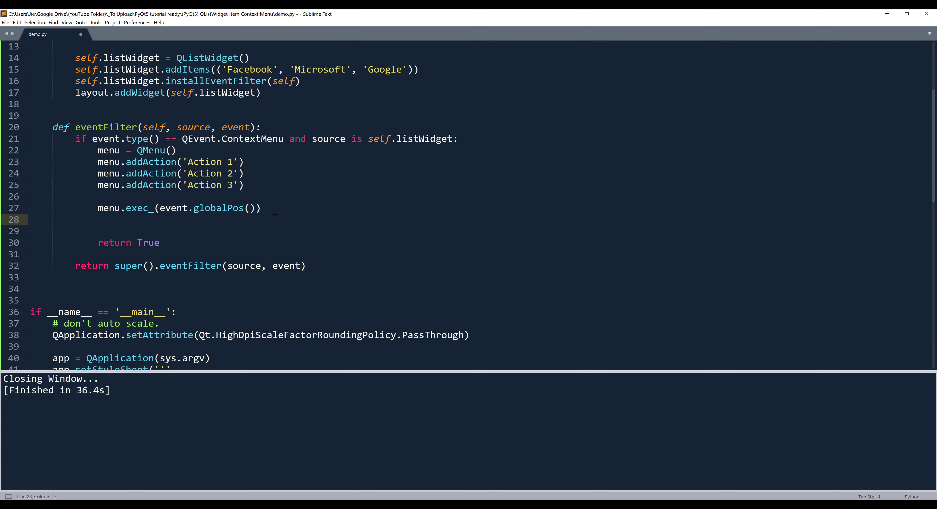
click(98, 208)
text(if )
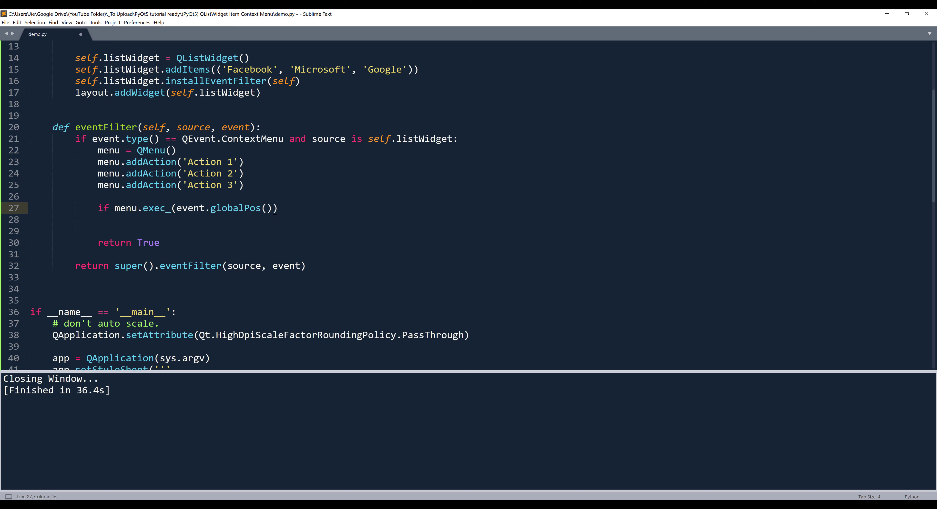
click(115, 208)
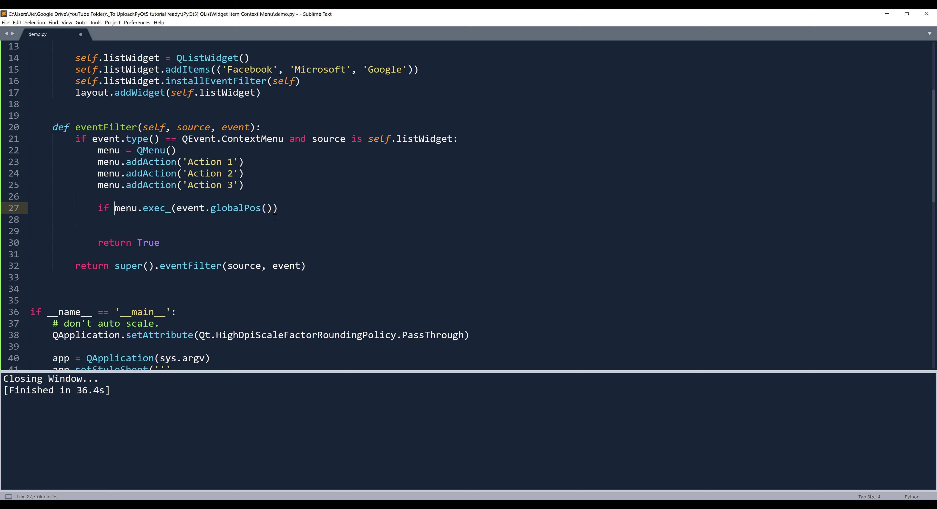
click(267, 207)
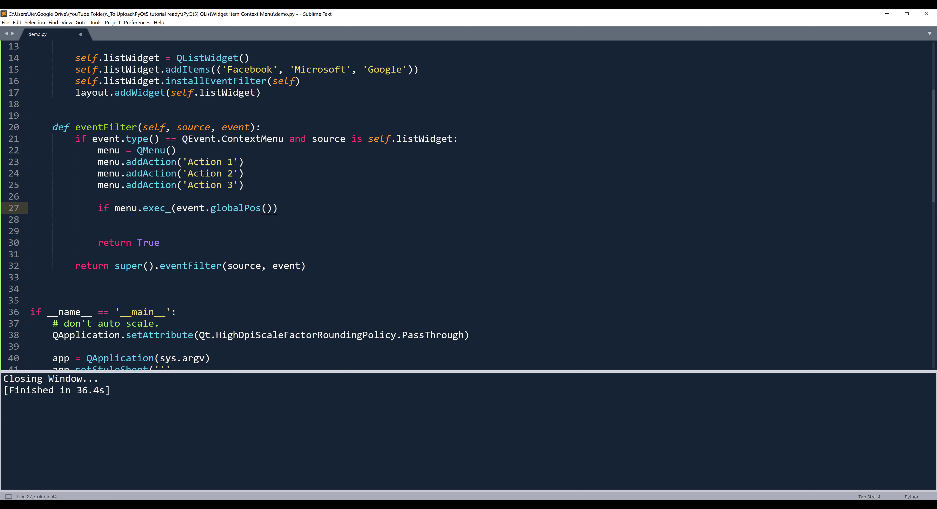
text(:)
click(479, 220)
text(item)
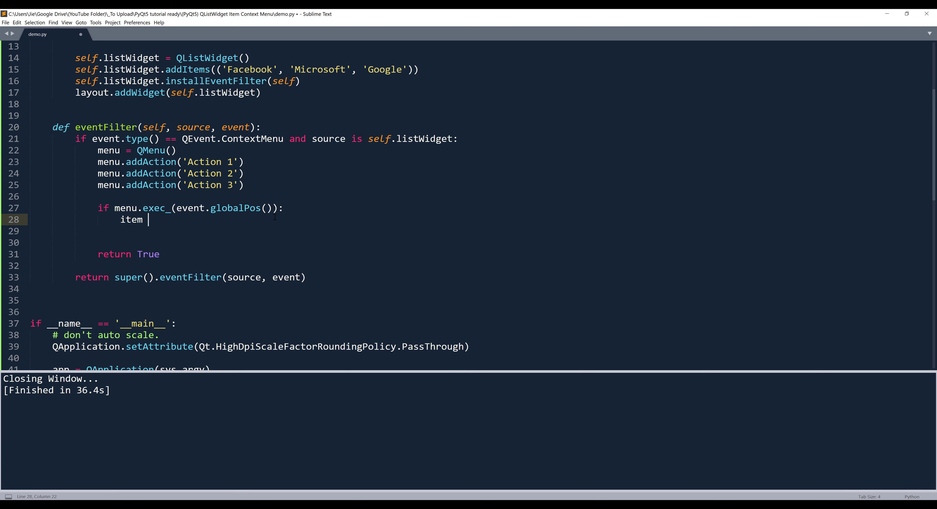
- Add item = source.itemAt(event.pos()) and print(item.text()) inside the if
text(= sourc)
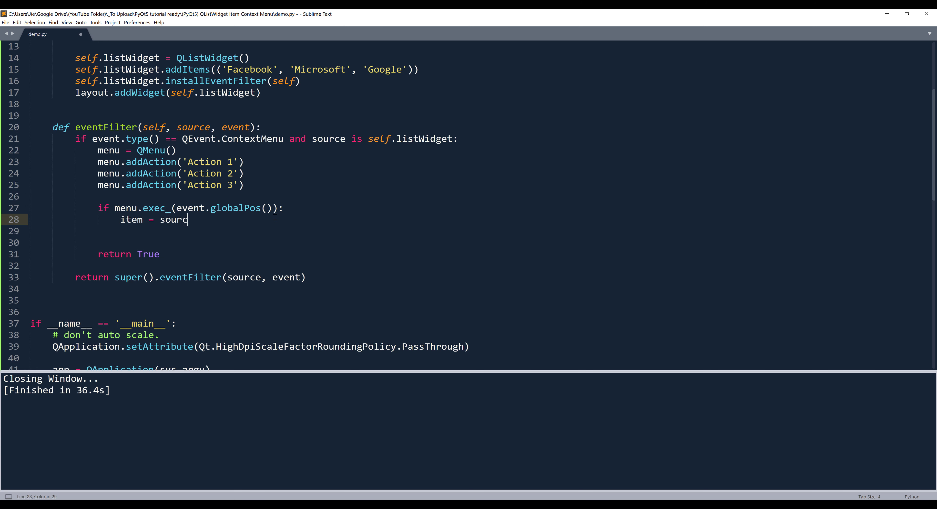
text(e)
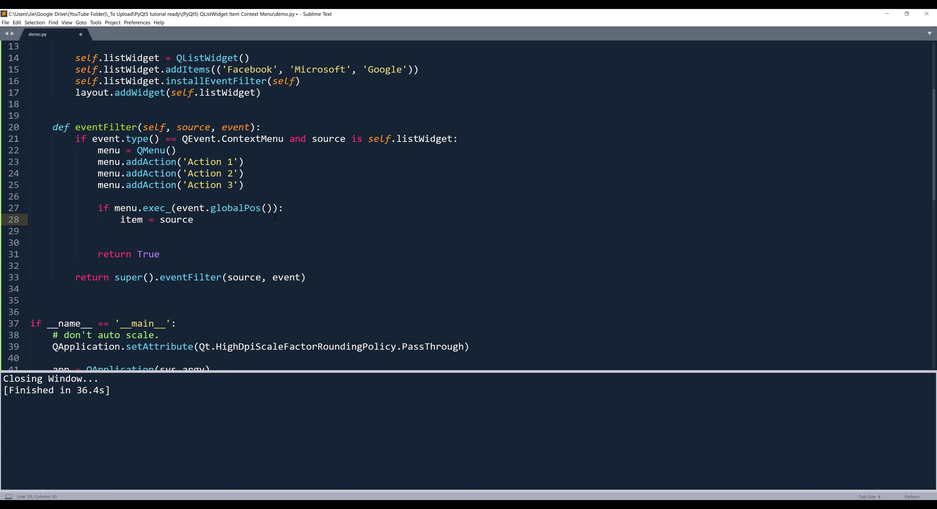
text(.itemAt()
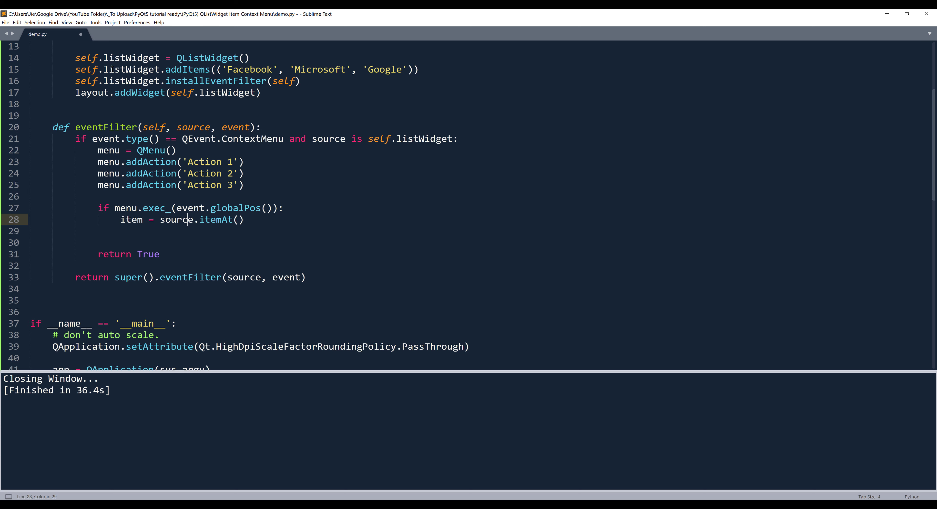
text(event.po)
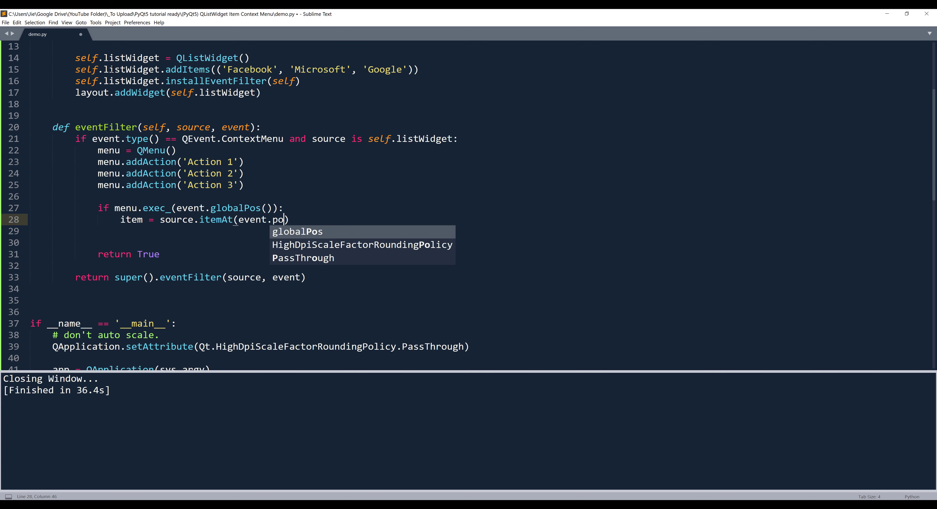
text(s()))
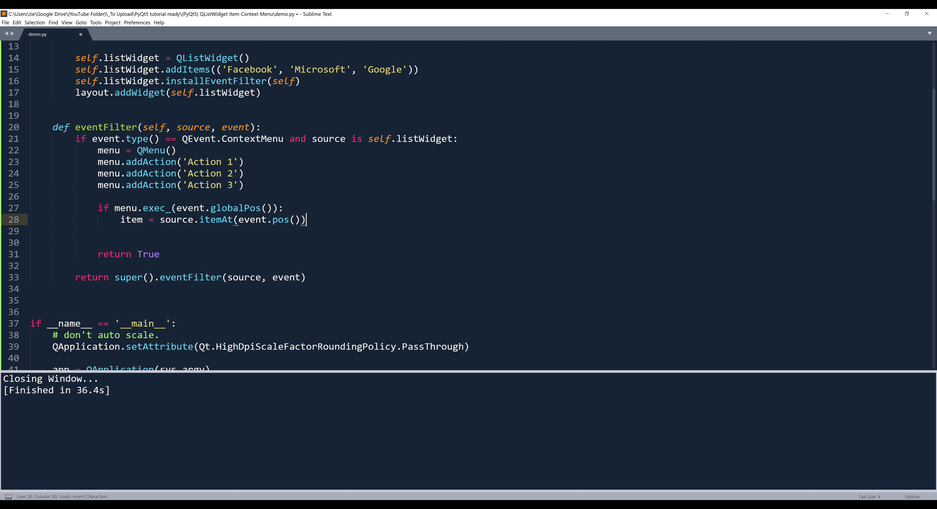
text(print())
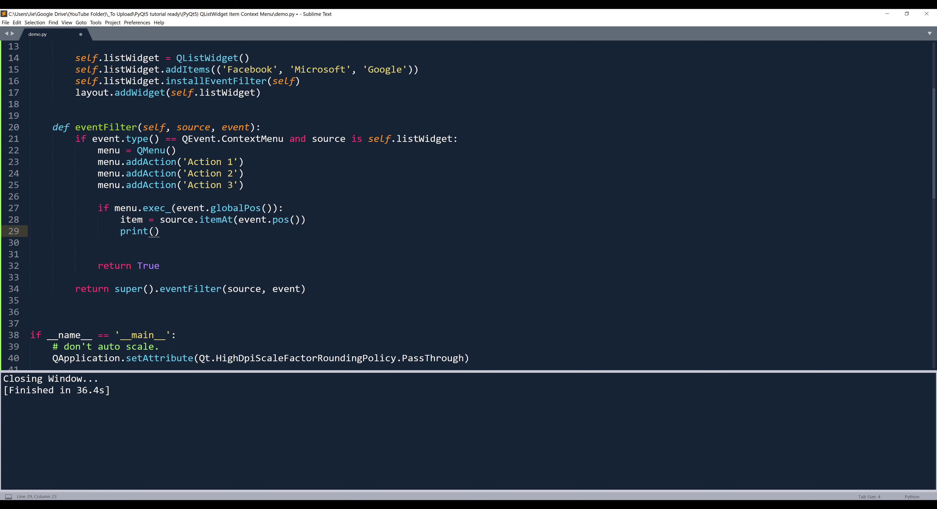
text(item.text())
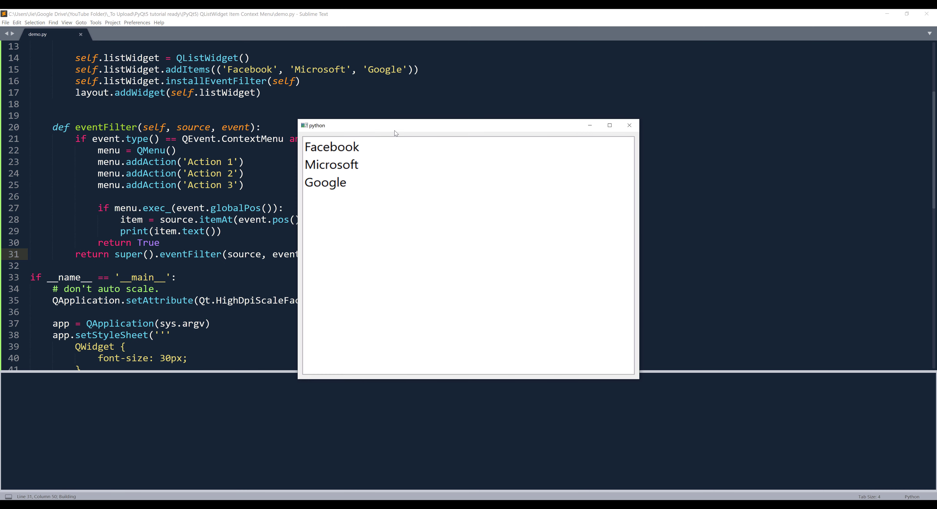
- Choose Action 1 on Microsoft and Action 3 on Facebook so their names print in the output
right_click(332, 164)
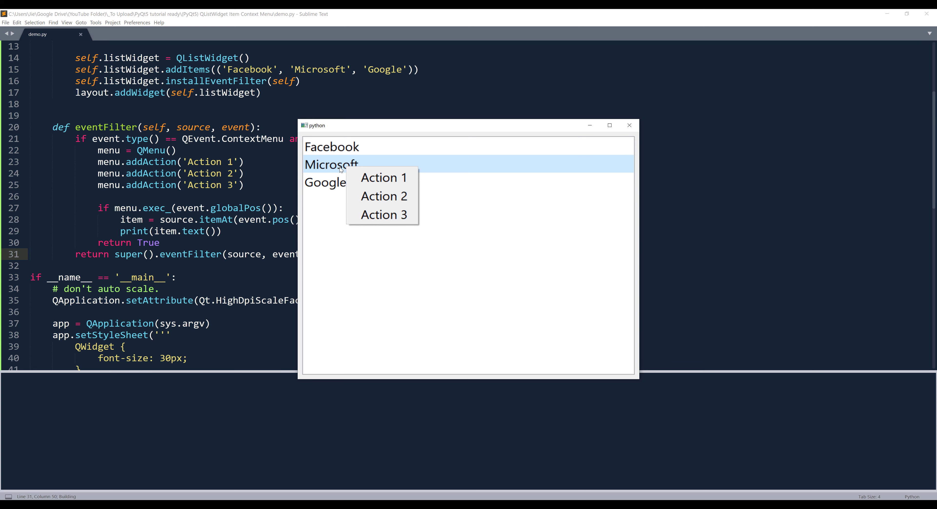
mouse_move(383, 178)
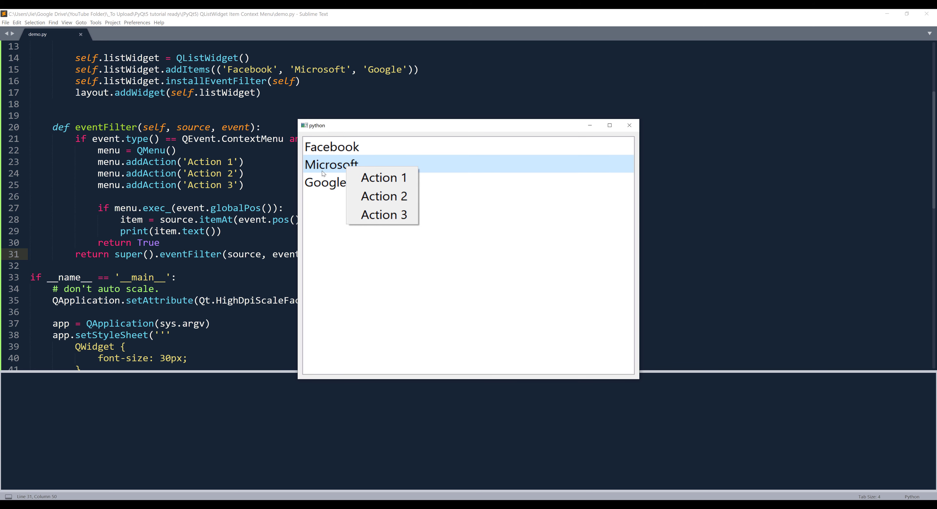
mouse_move(383, 178)
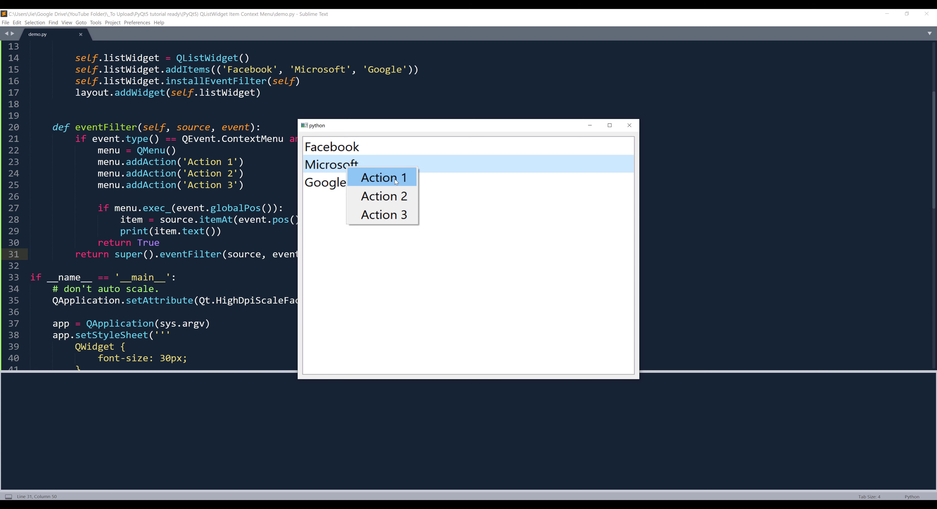
click(382, 178)
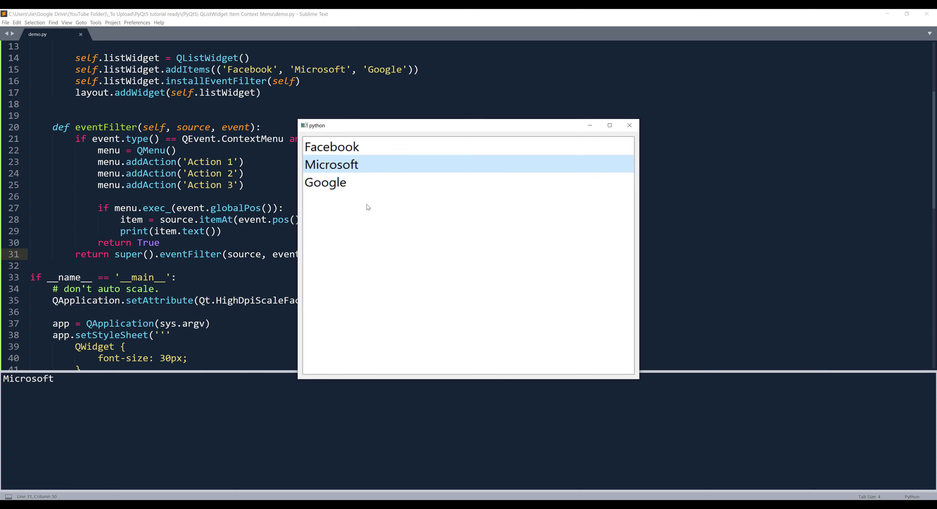
mouse_move(366, 155)
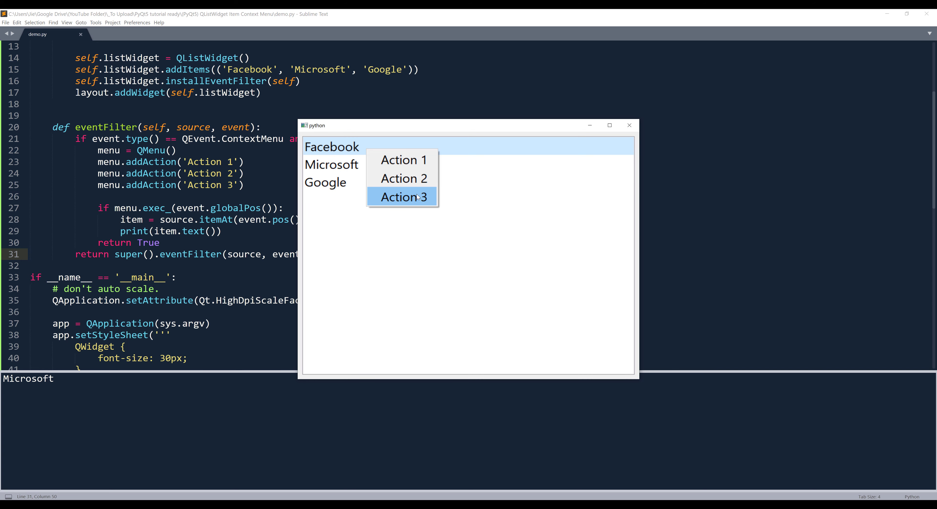
click(403, 197)
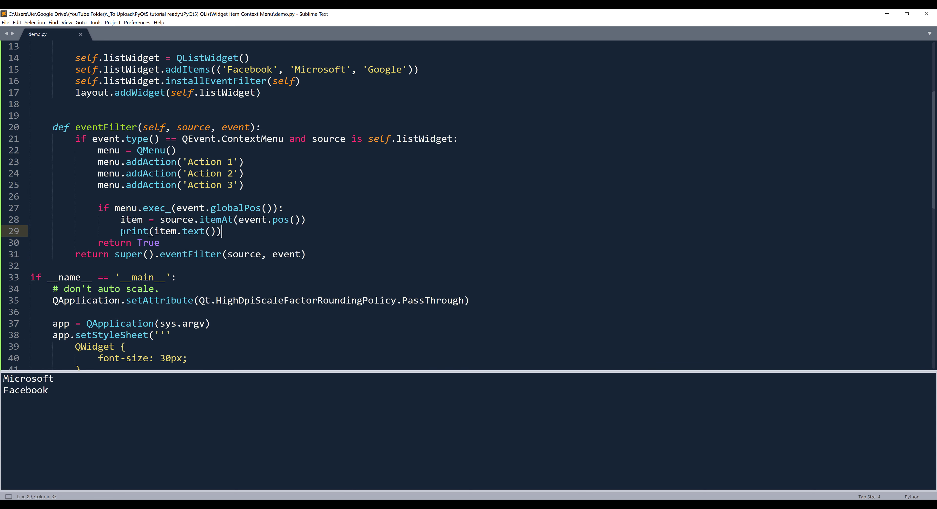